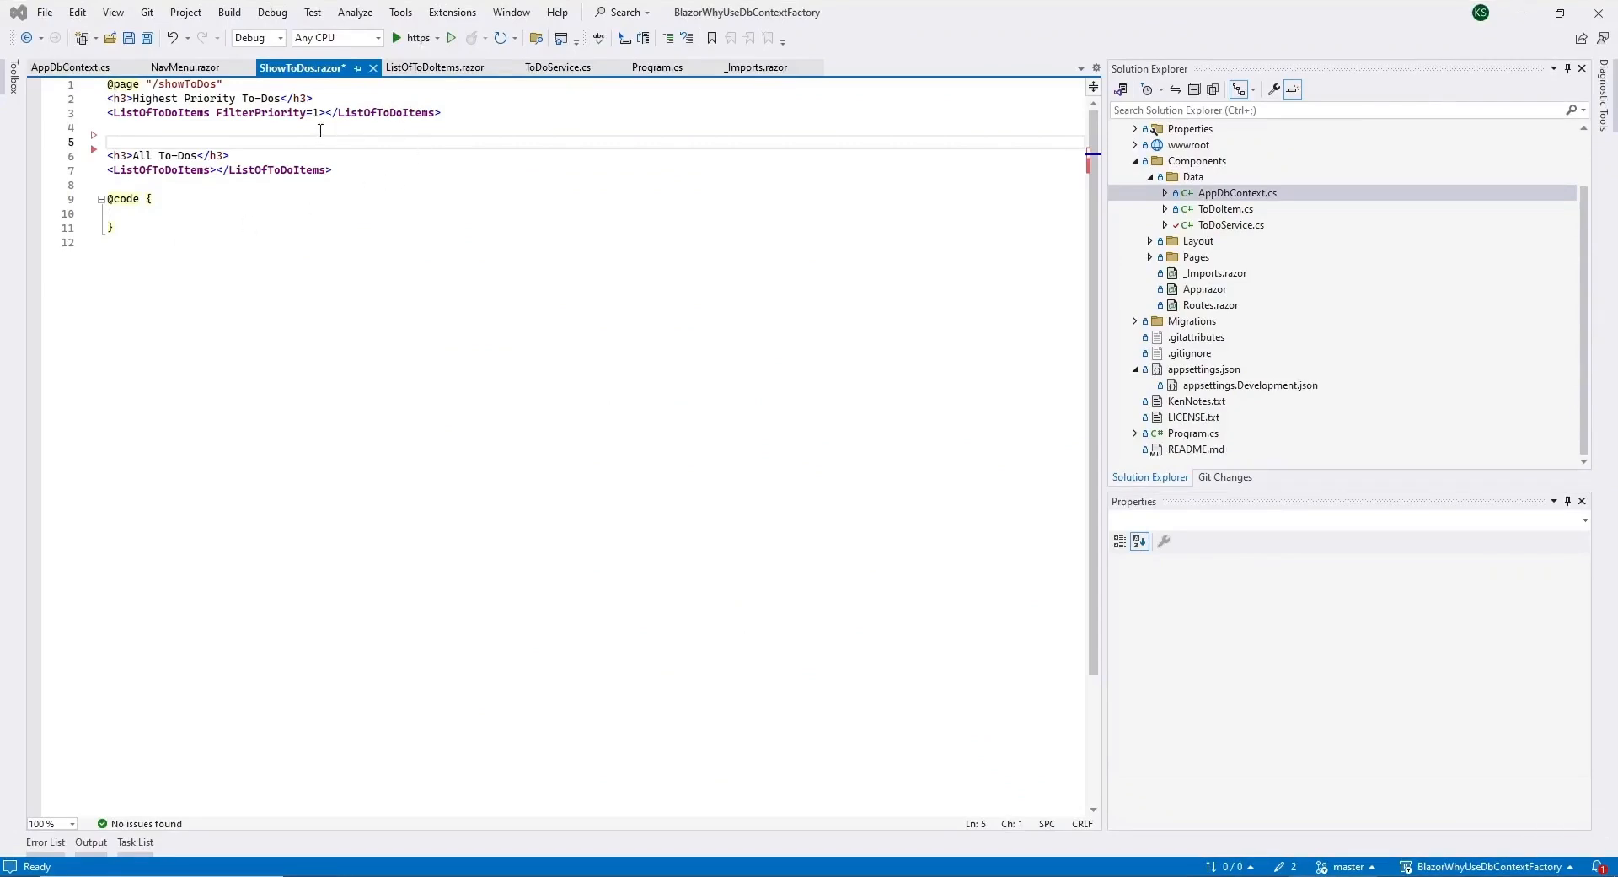
mouse_move(436, 66)
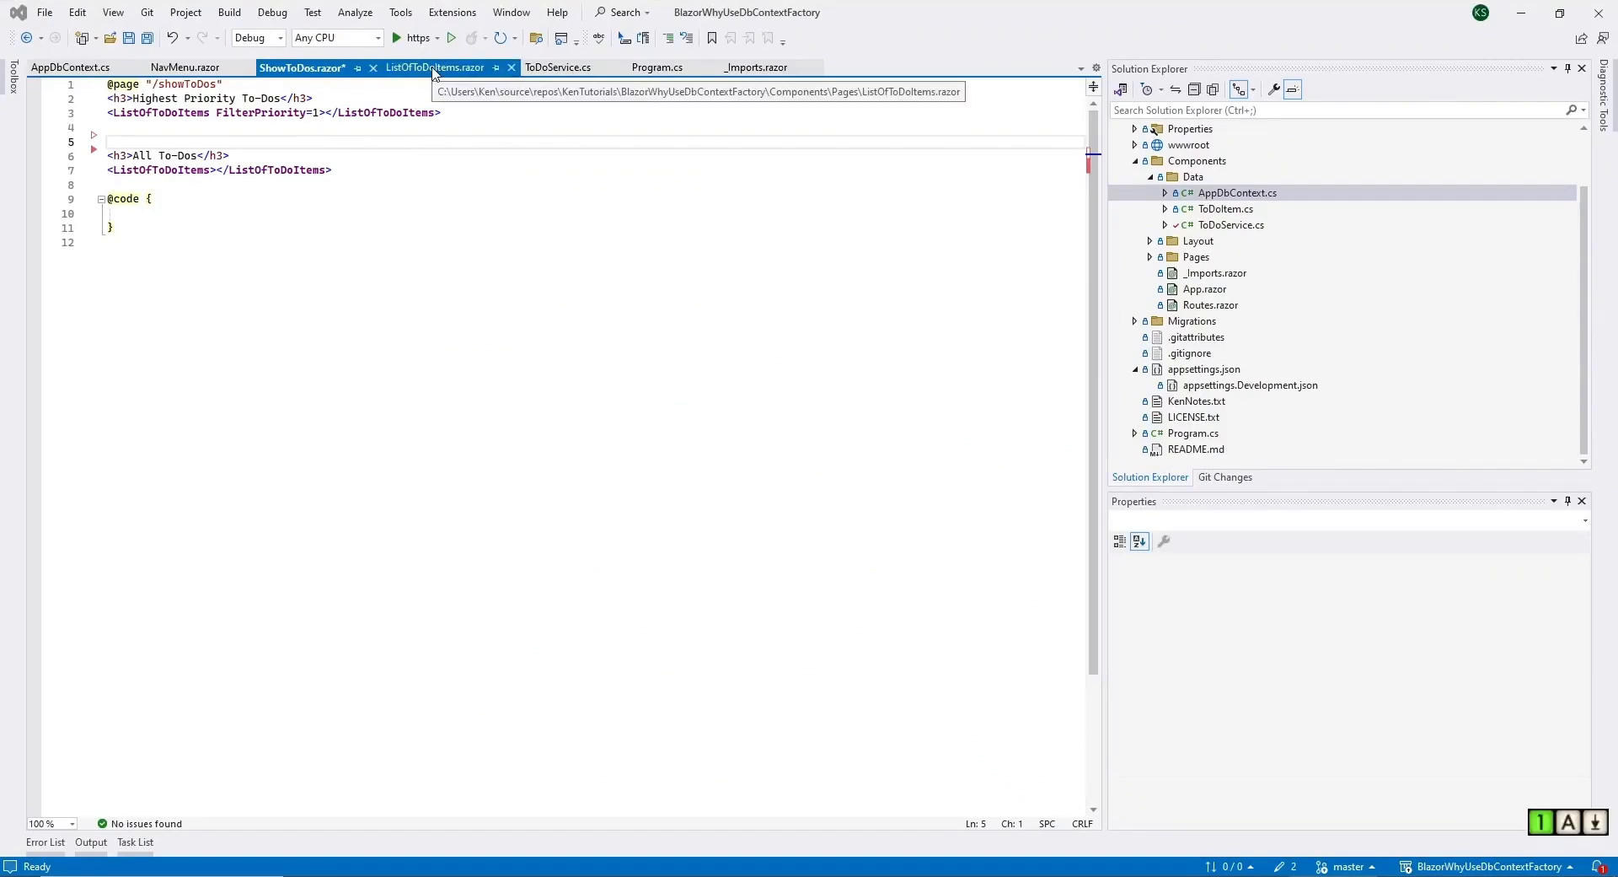
- View the ListOfToDoItems component, then the ToDoService class that calls DbContextFactory
click(437, 67)
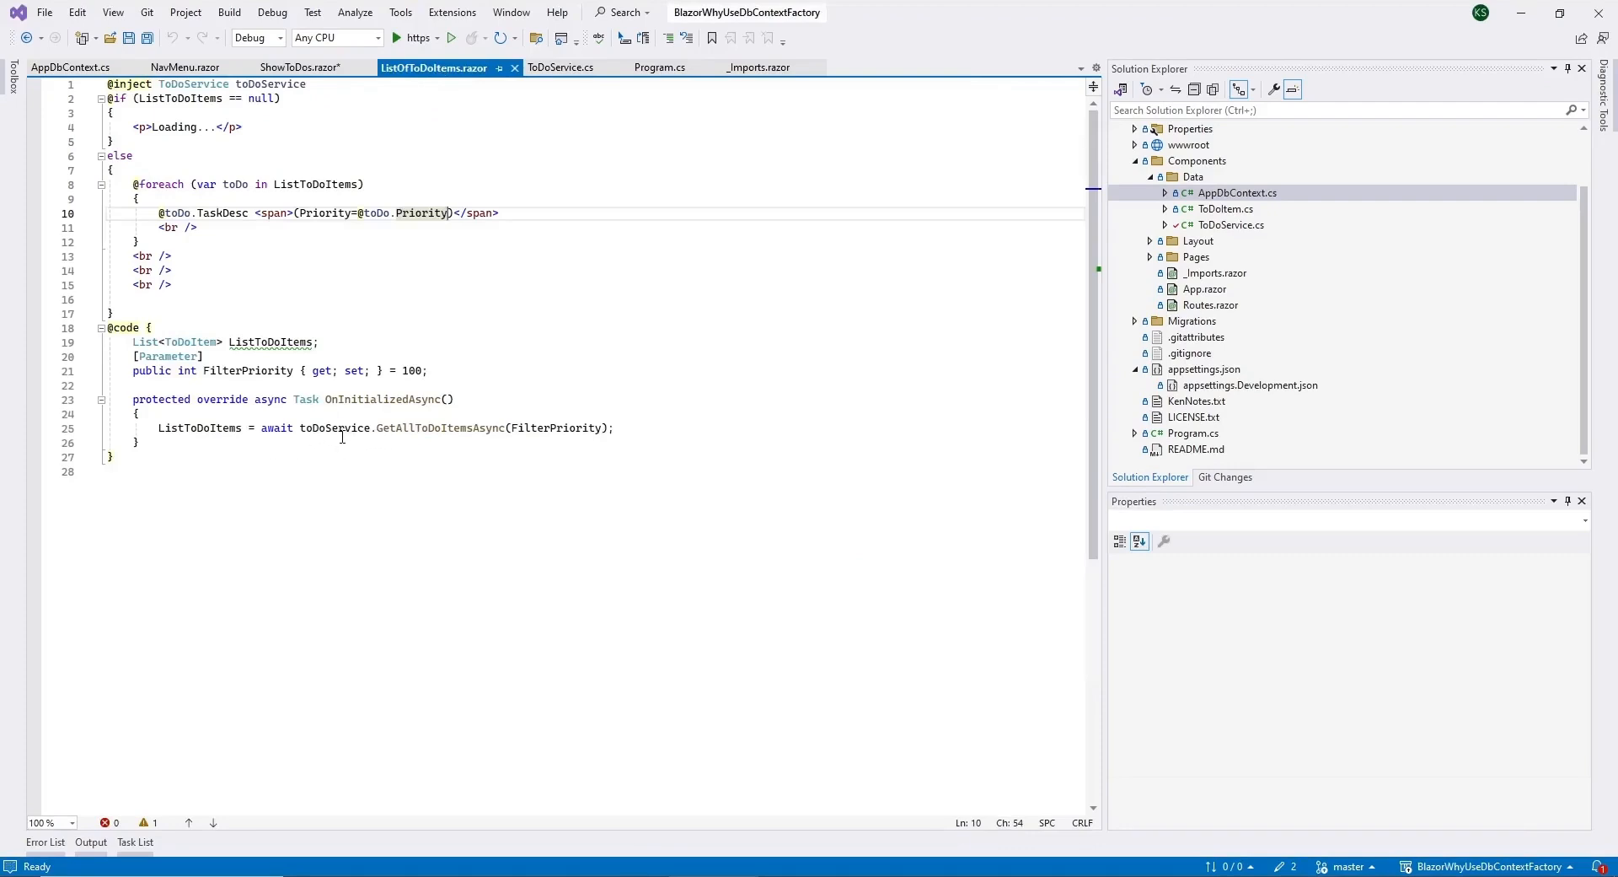
mouse_move(439, 428)
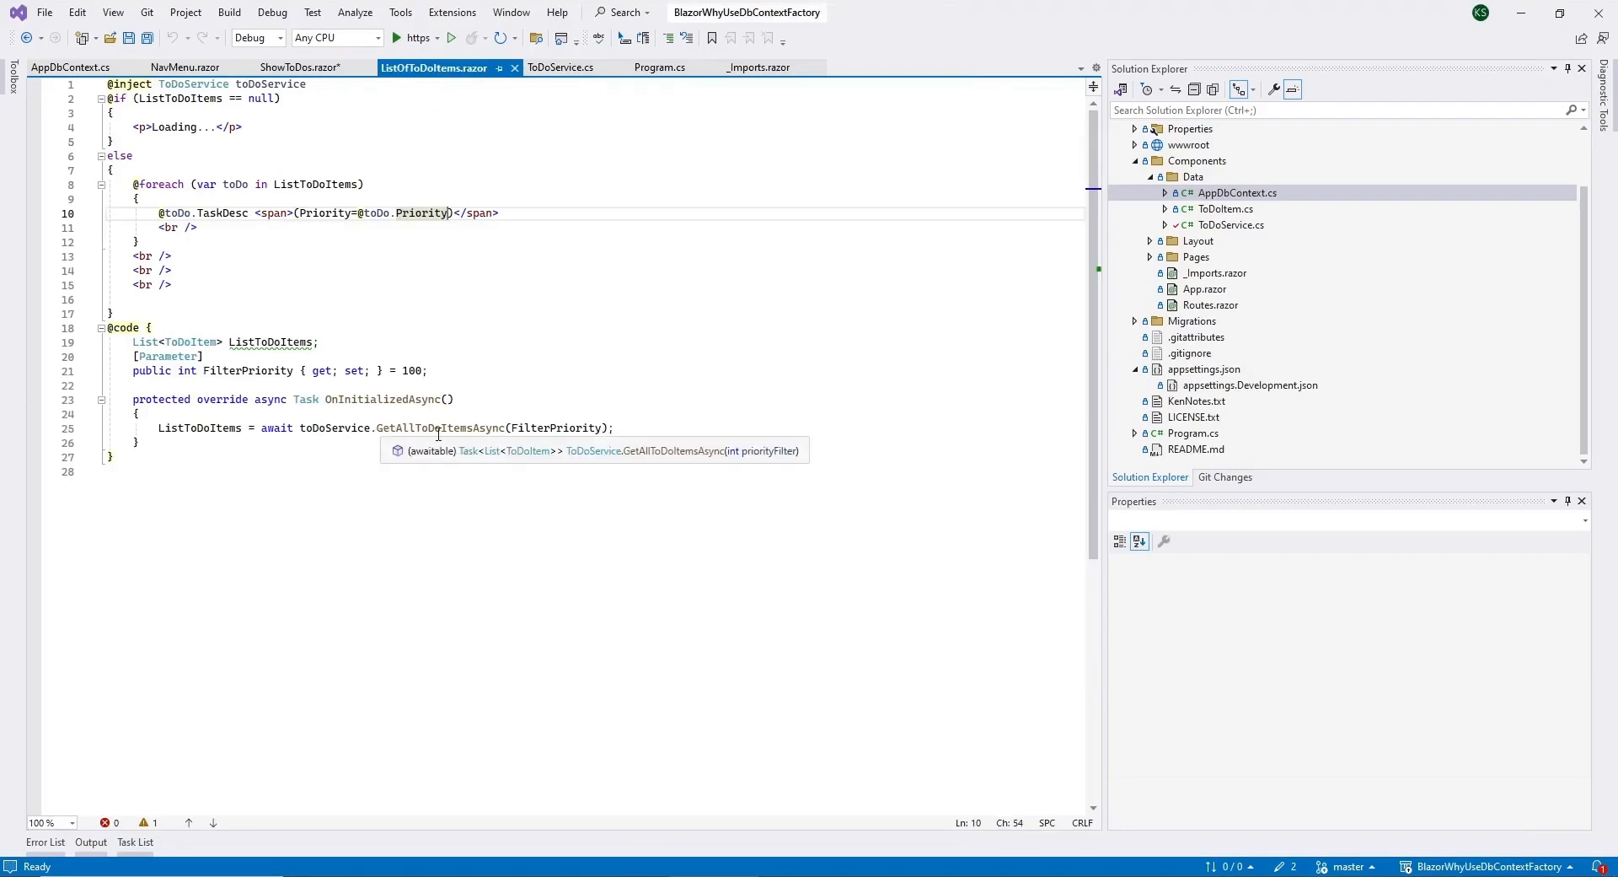
mouse_move(576, 116)
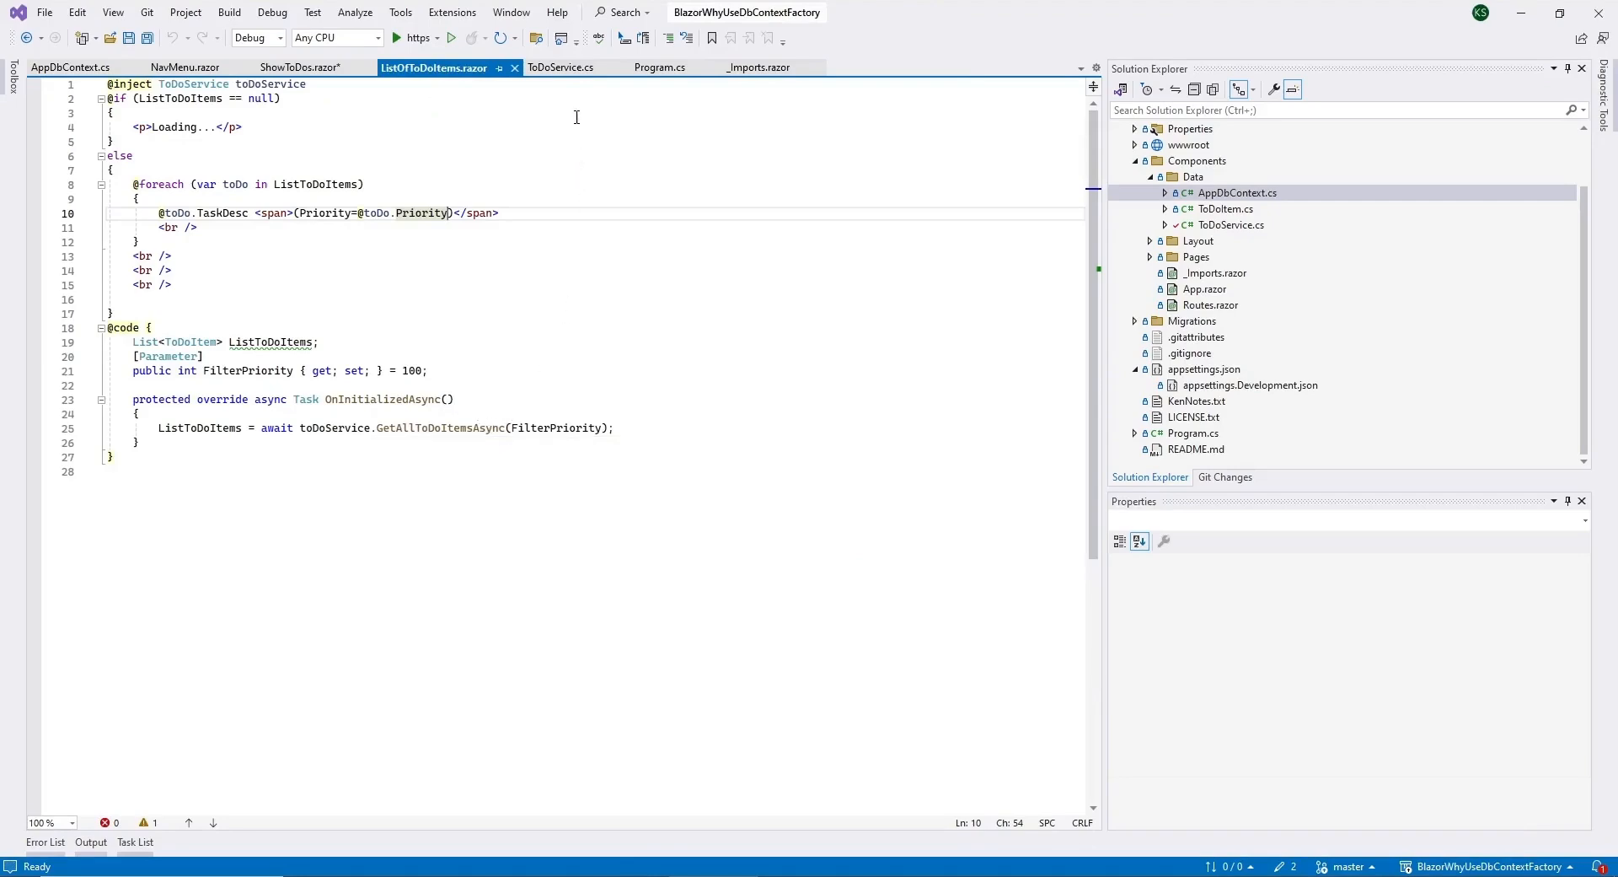
click(559, 67)
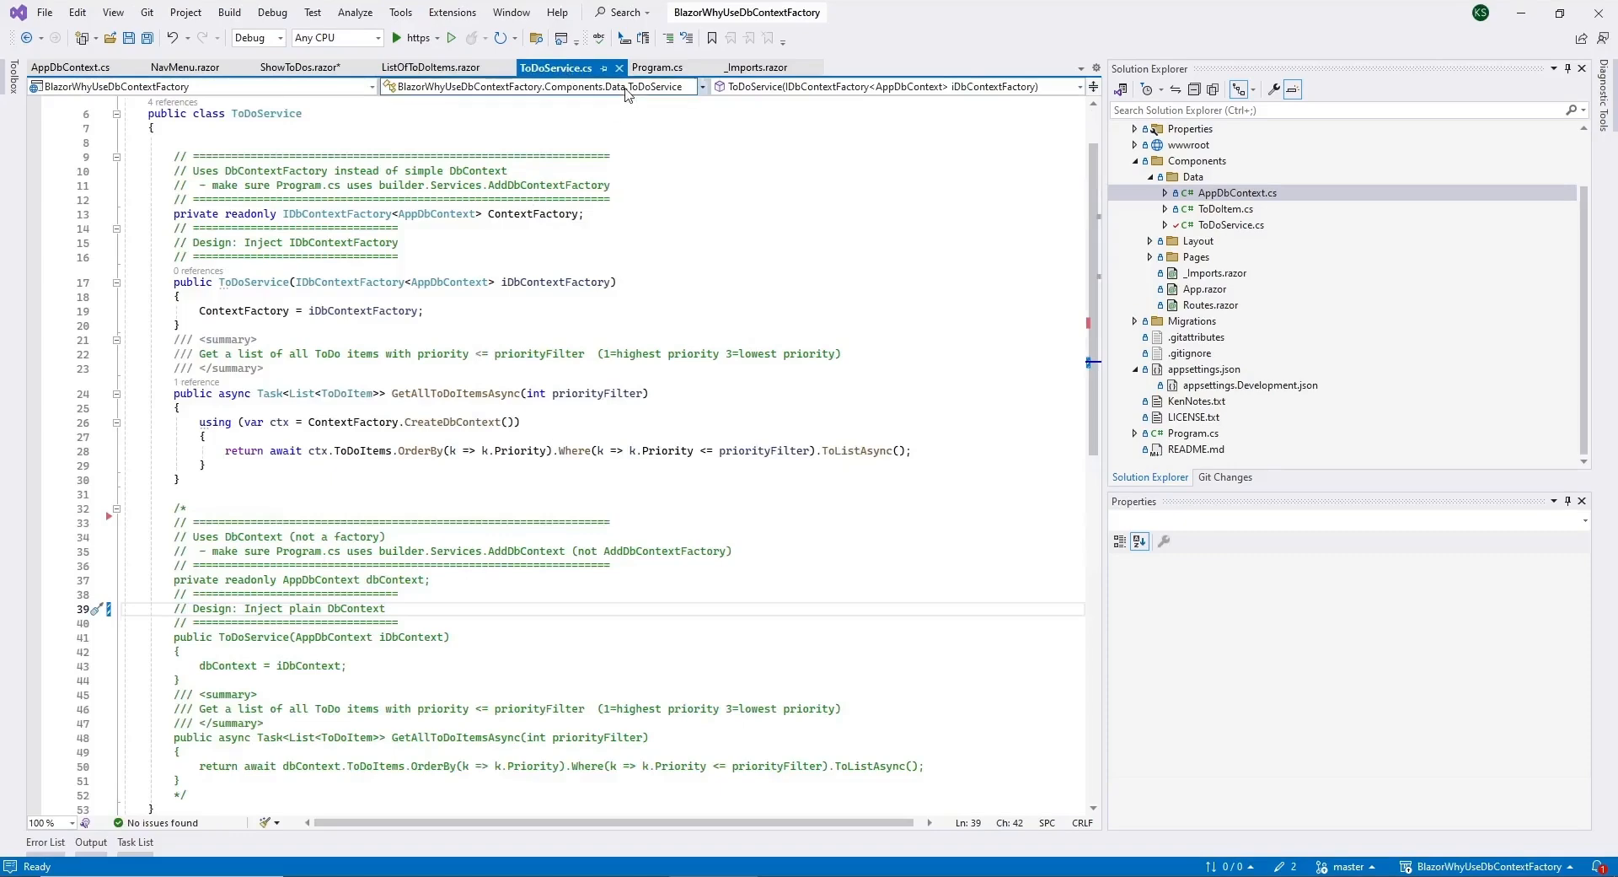
- Check the AddDbContextFactory registration in Program.cs, revisit ToDoService, then return to ShowToDos markup
click(655, 66)
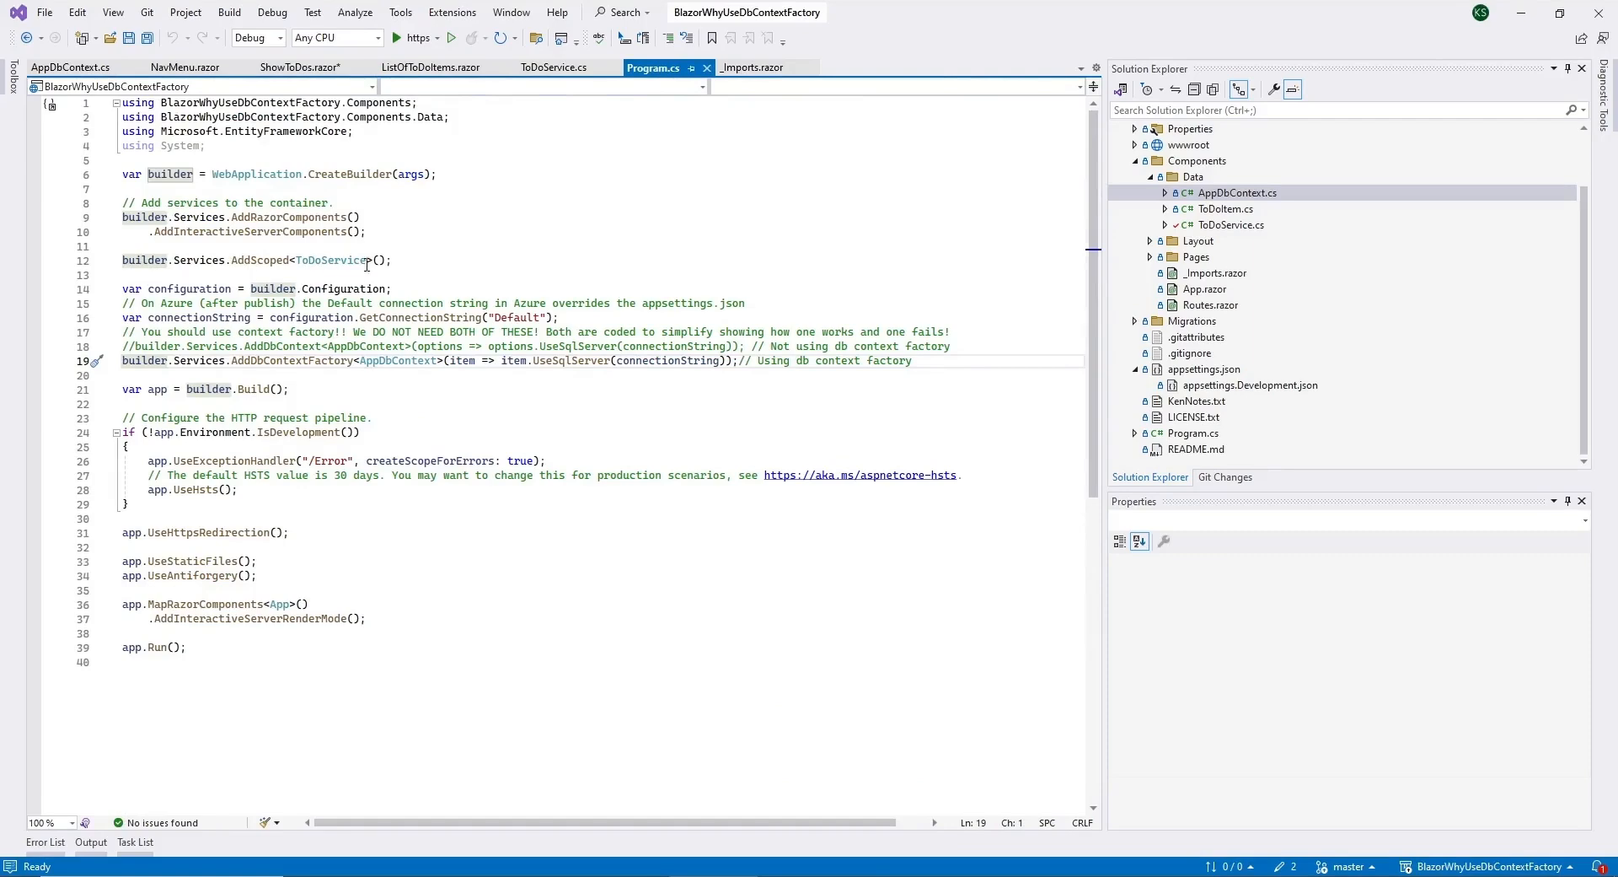
click(556, 66)
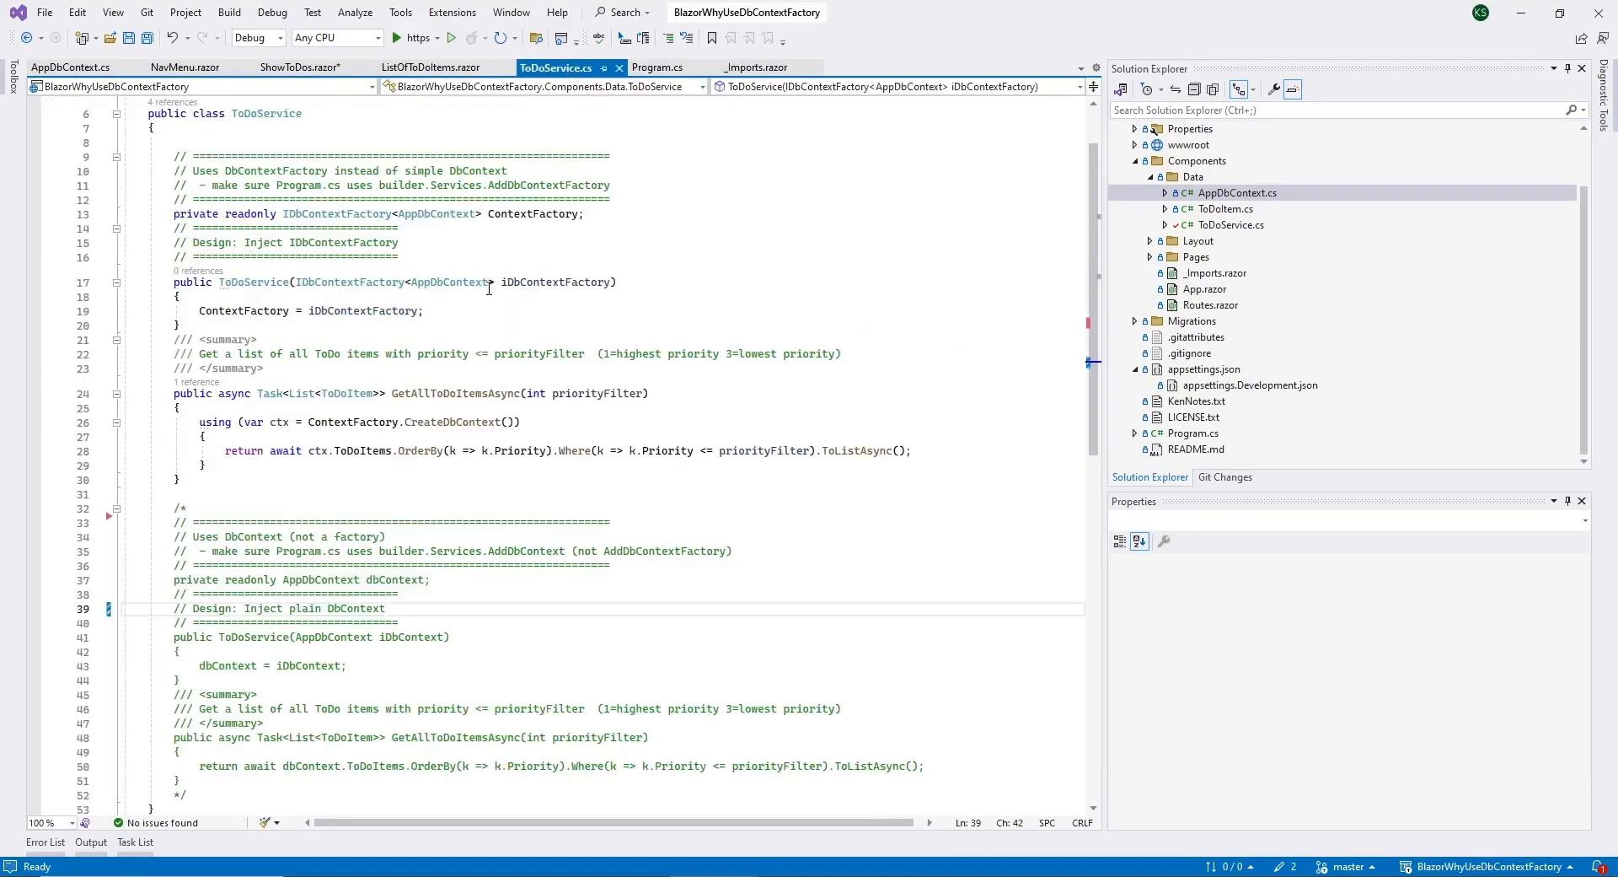
mouse_move(448, 283)
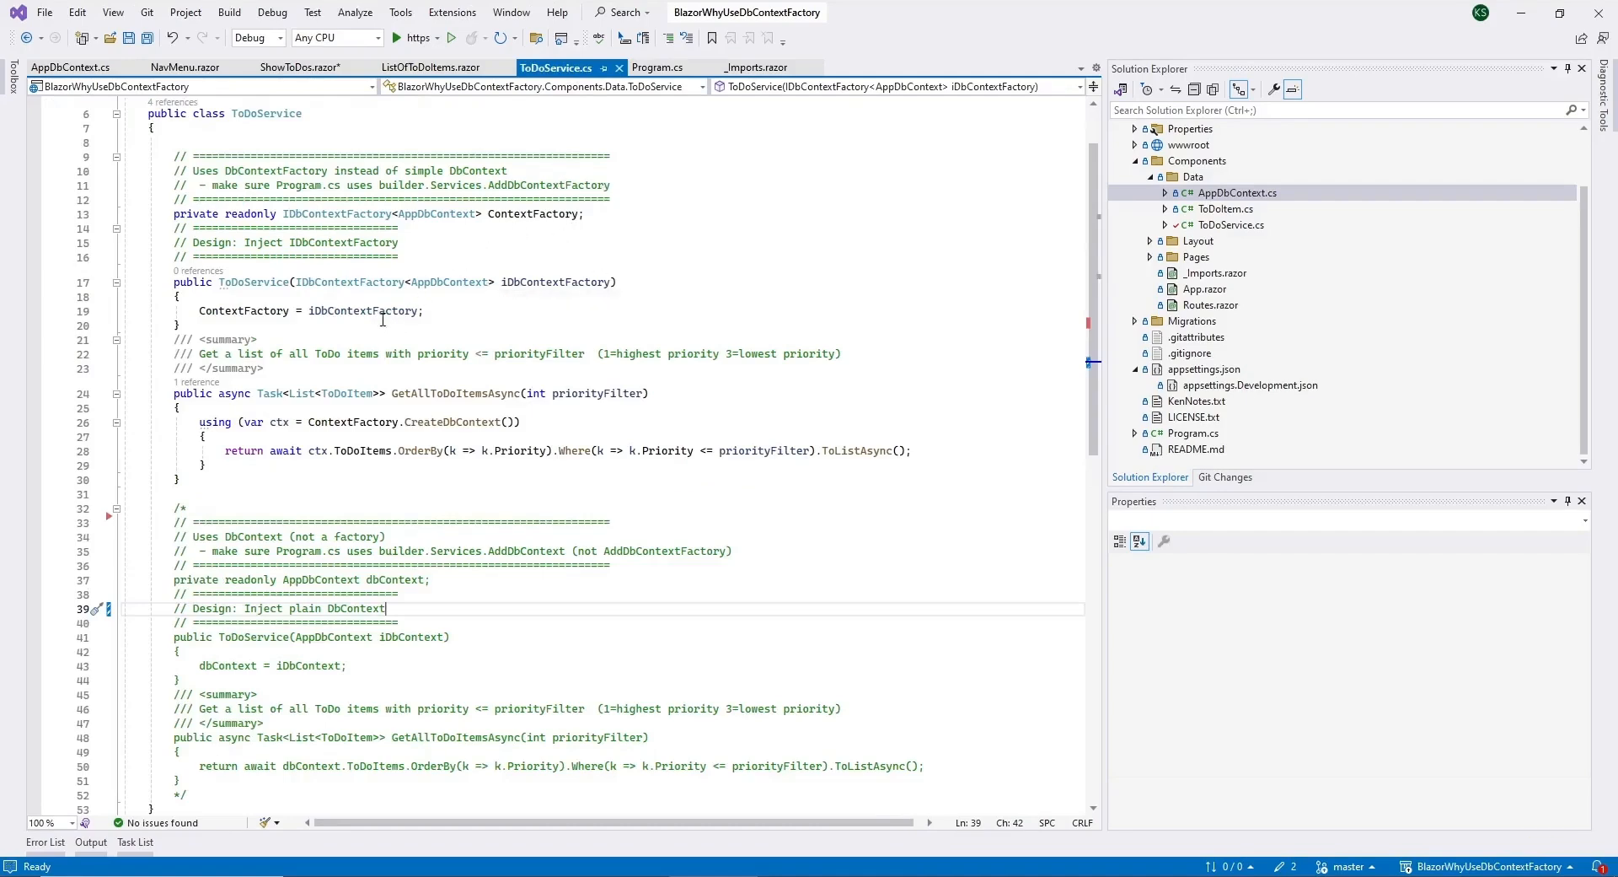
mouse_move(320, 268)
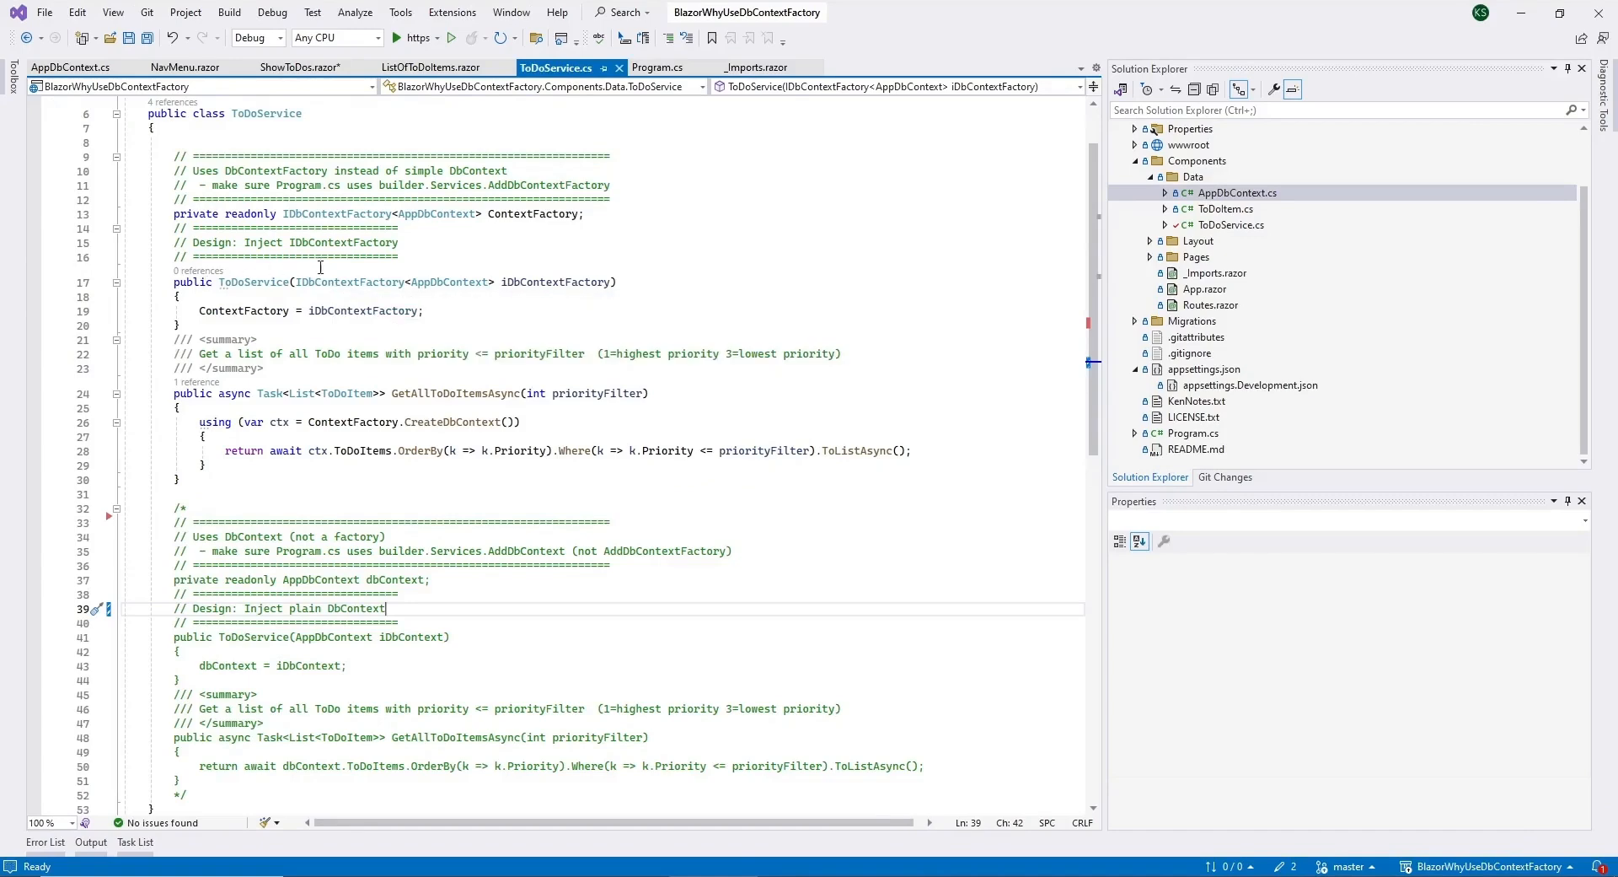
mouse_move(390, 270)
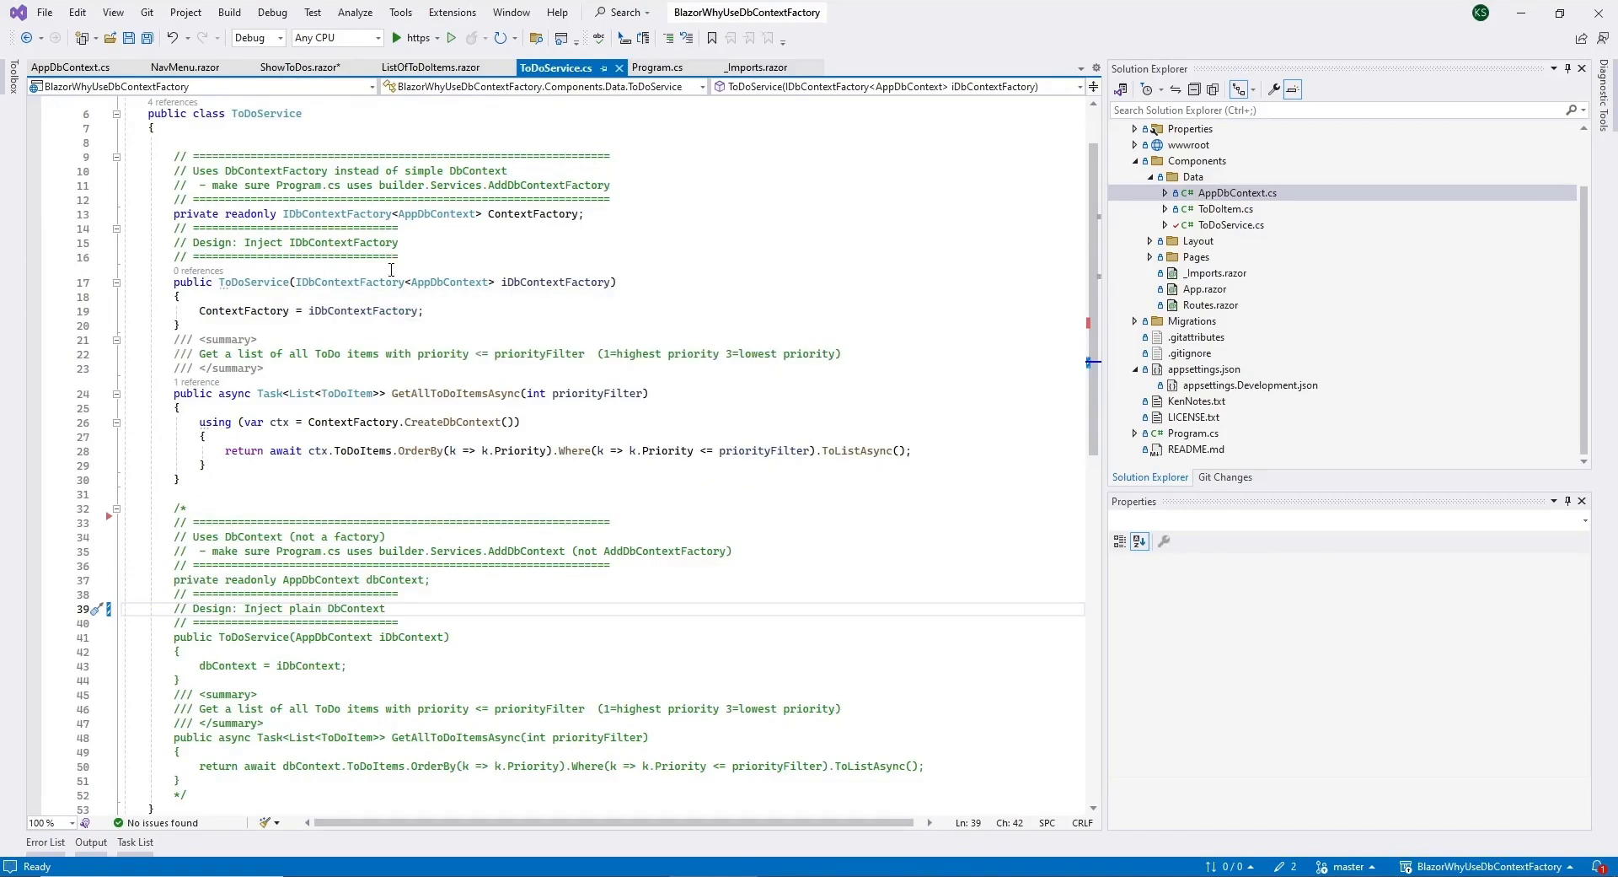
mouse_move(421, 617)
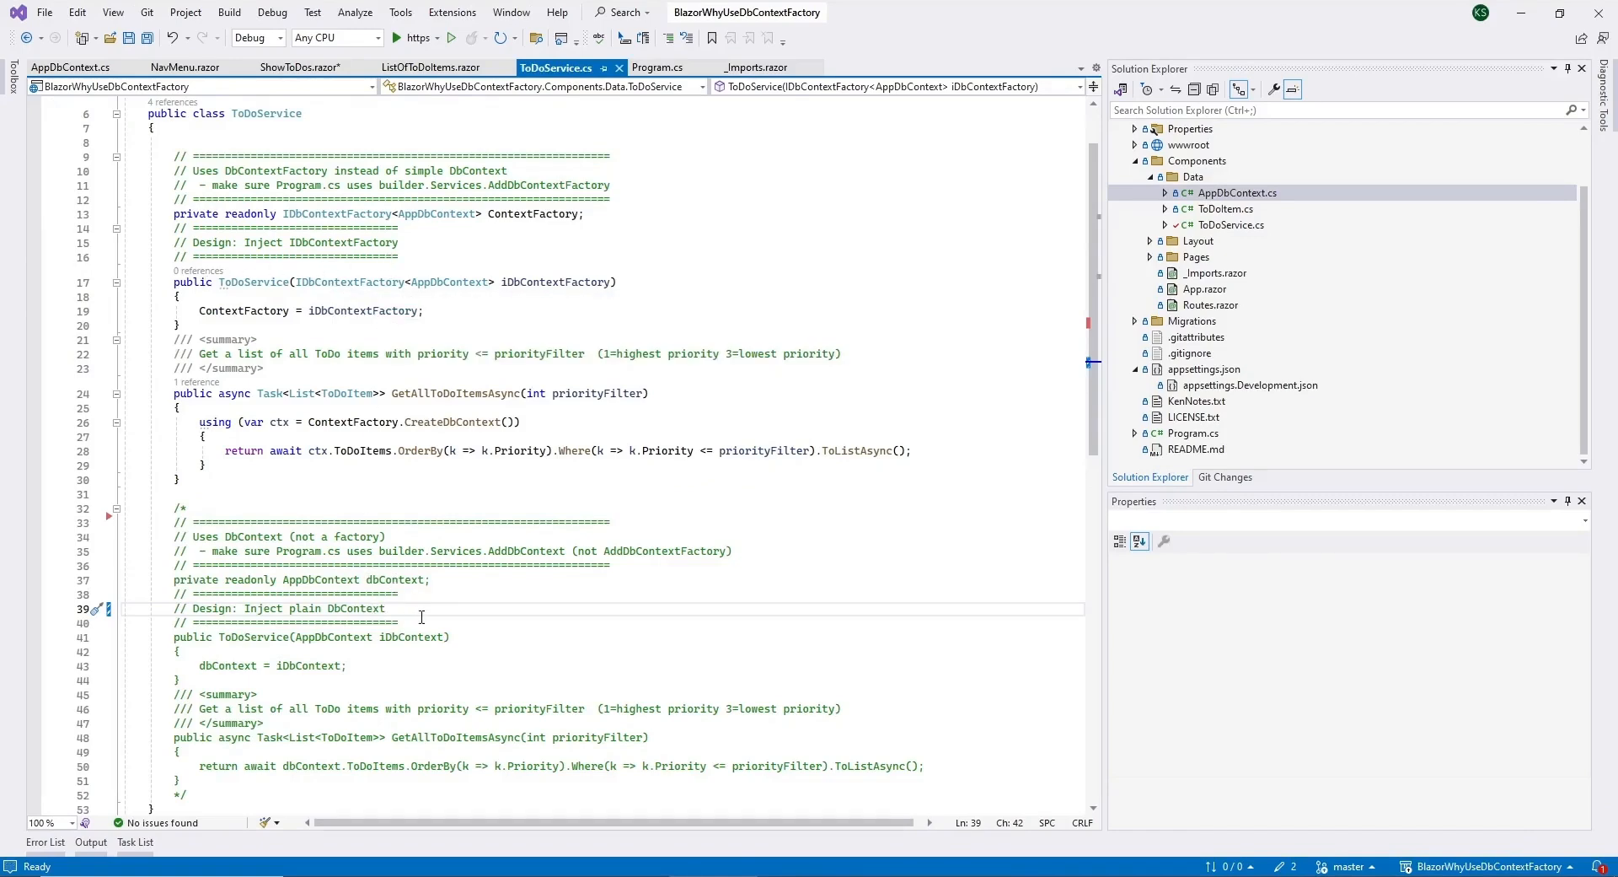
mouse_move(454, 660)
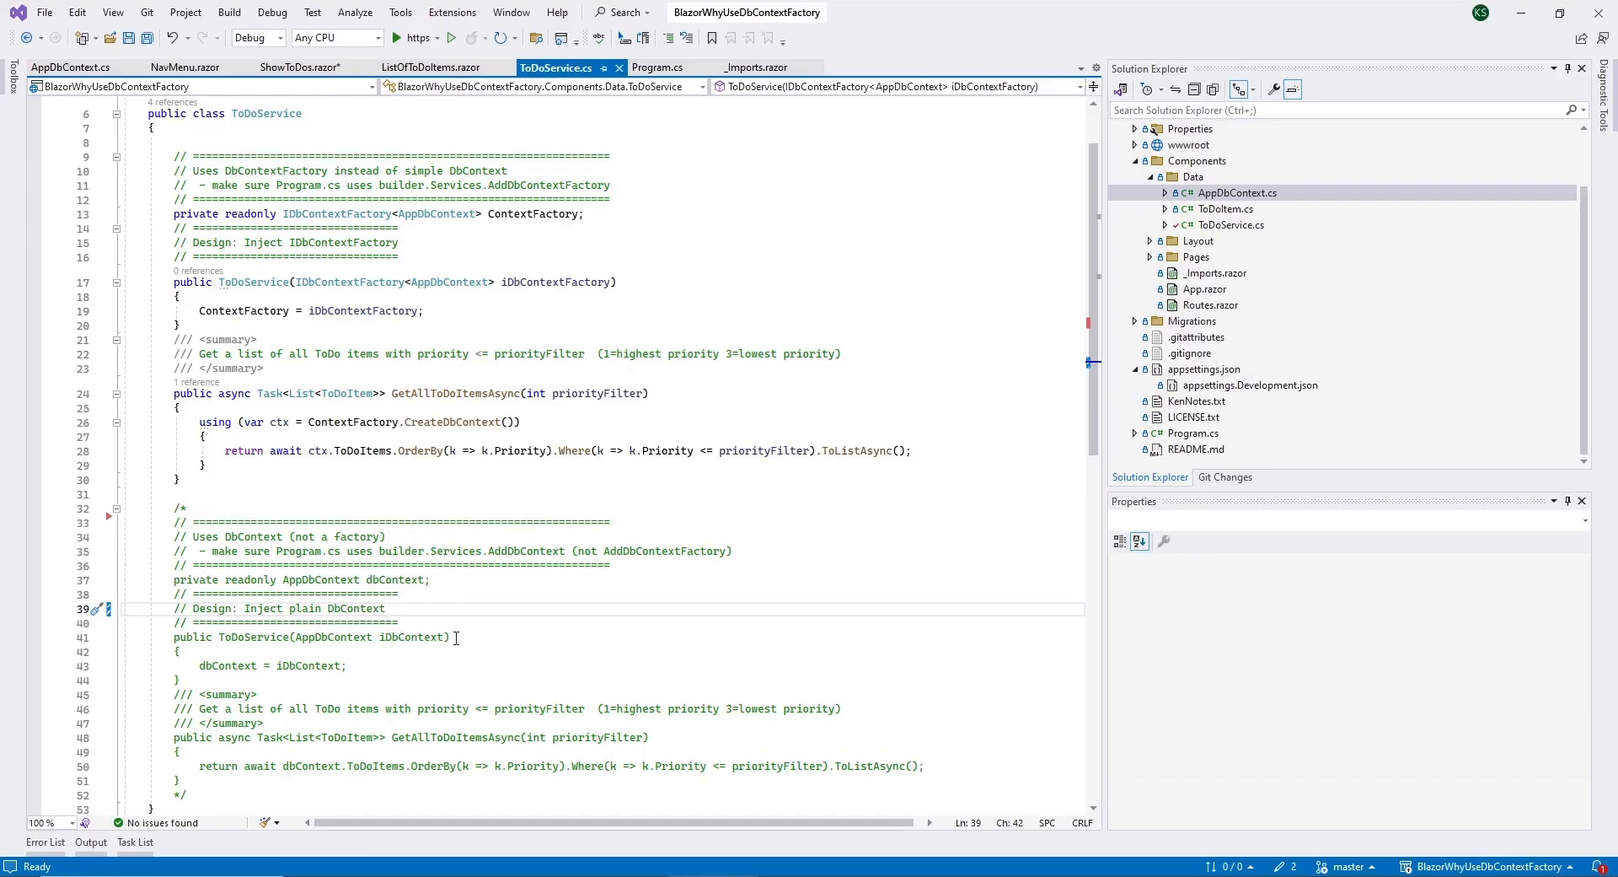
click(300, 67)
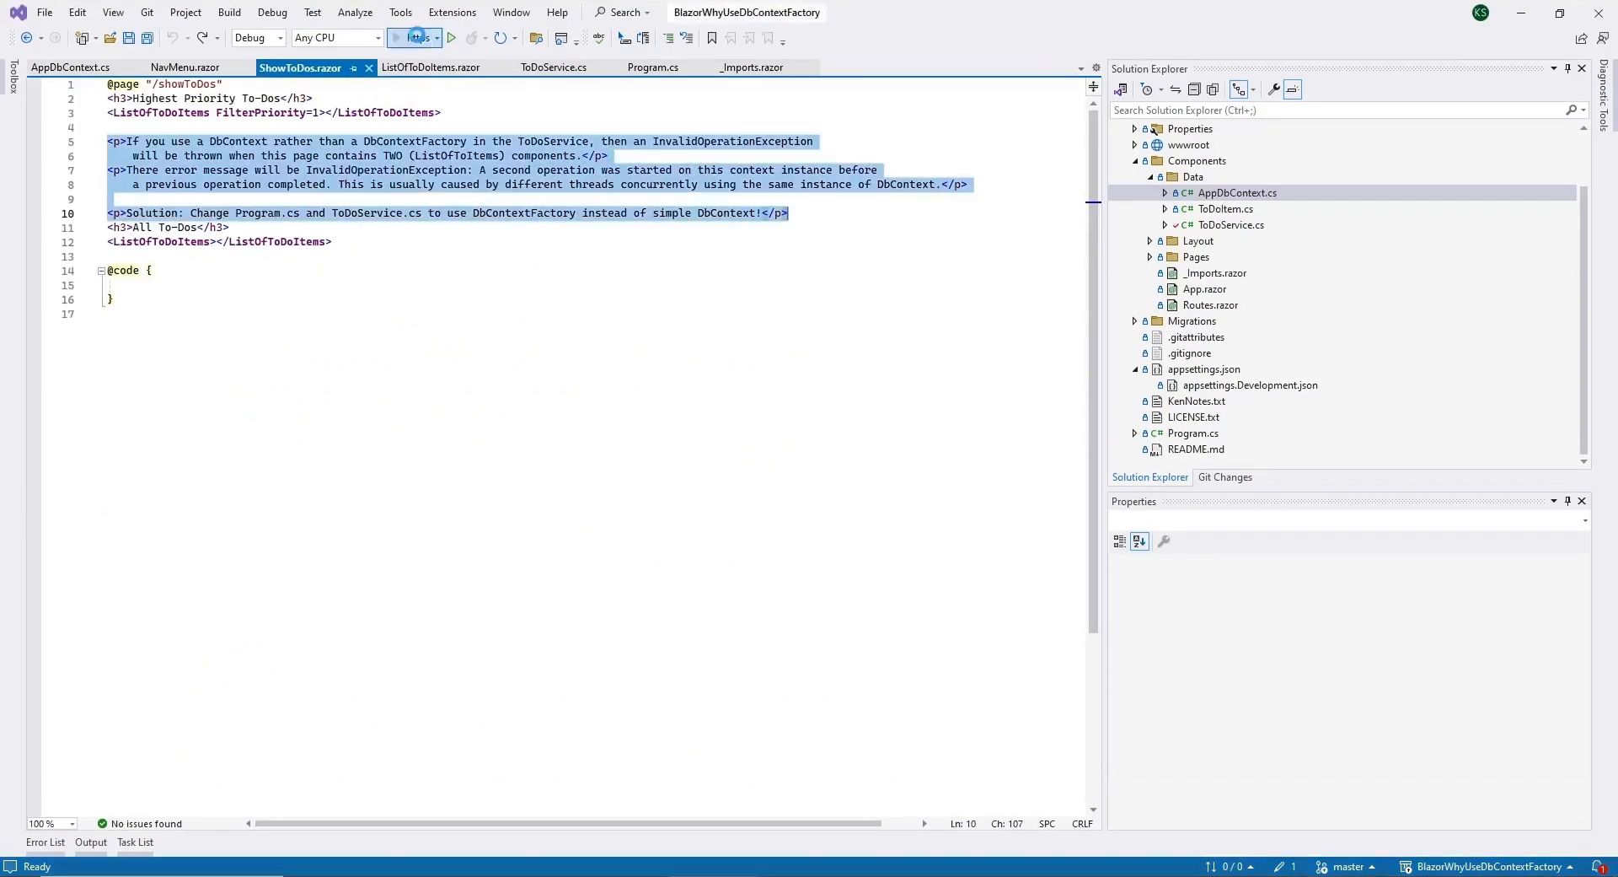
- Run the Blazor app with the https profile so it opens in the browser
click(451, 38)
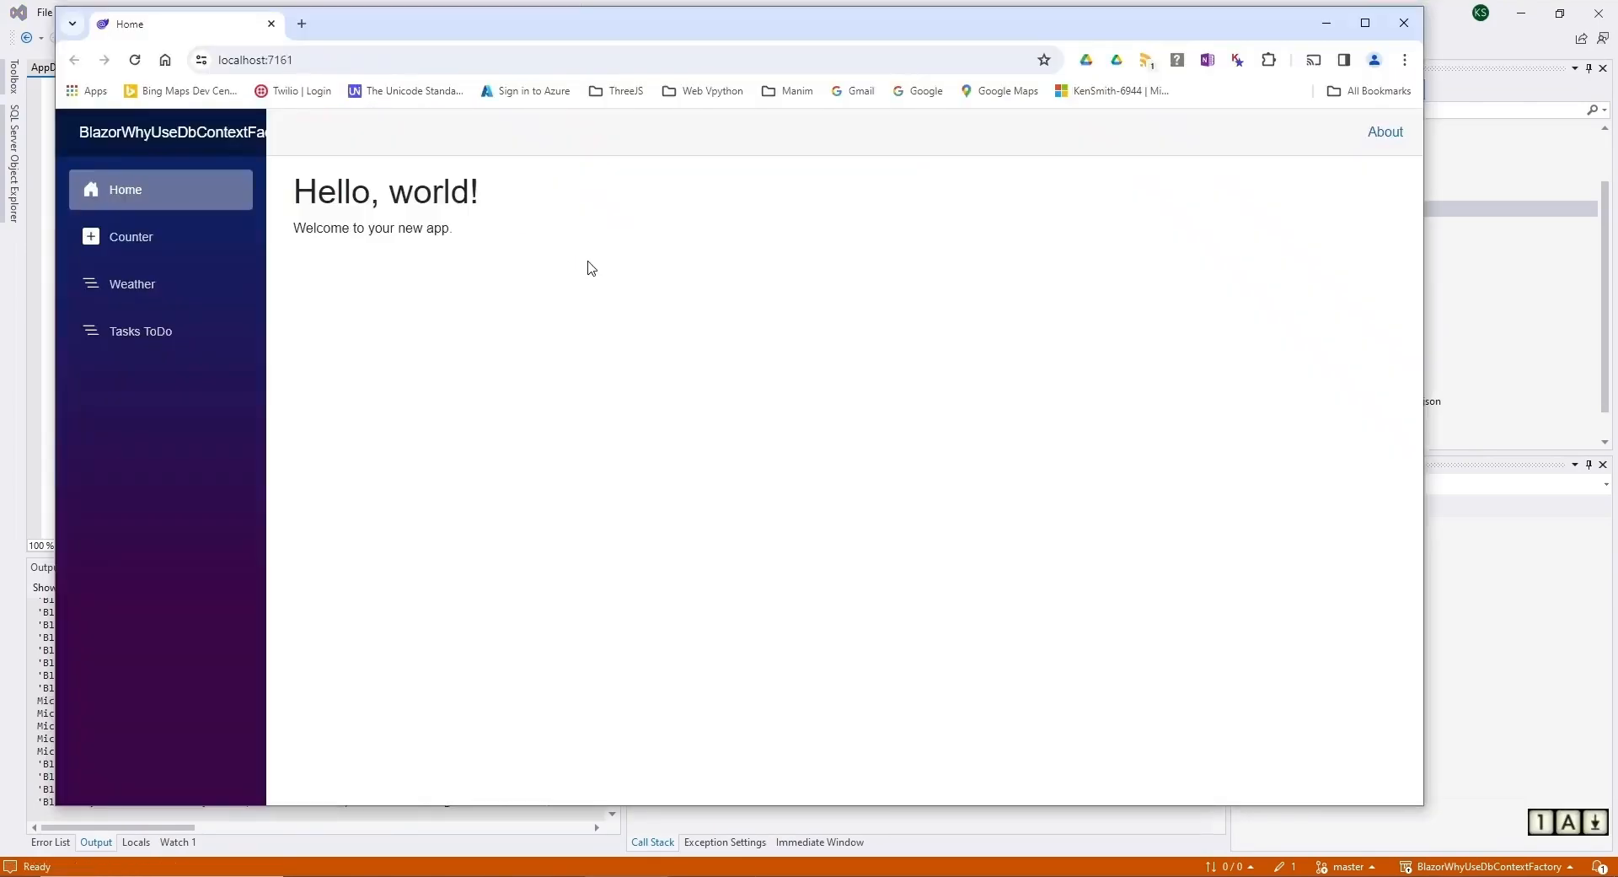
mouse_move(162, 341)
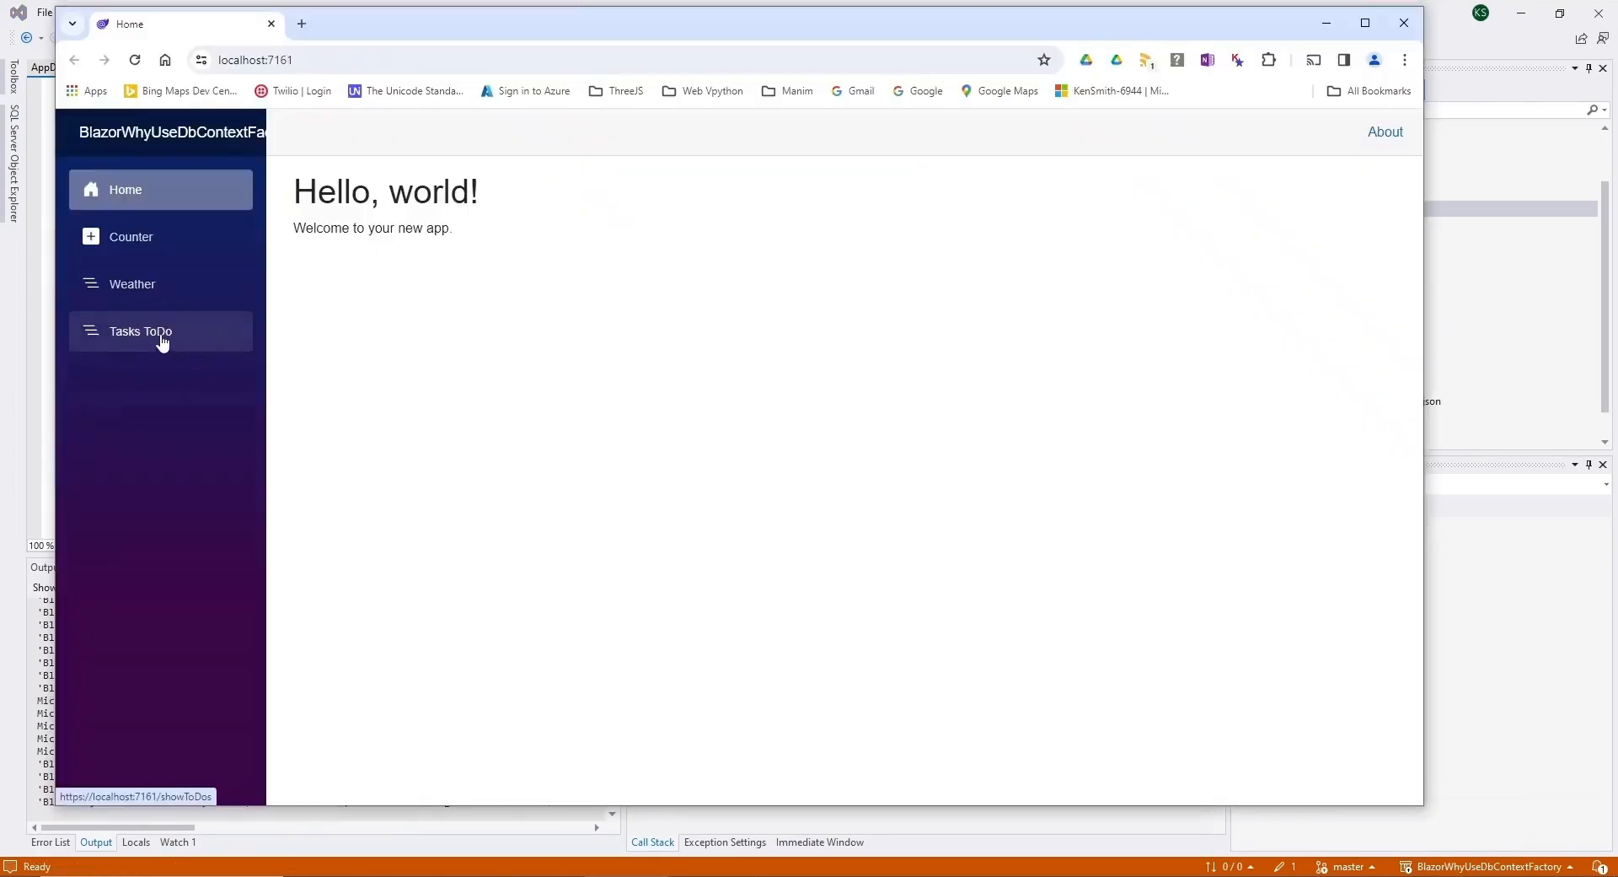
click(141, 331)
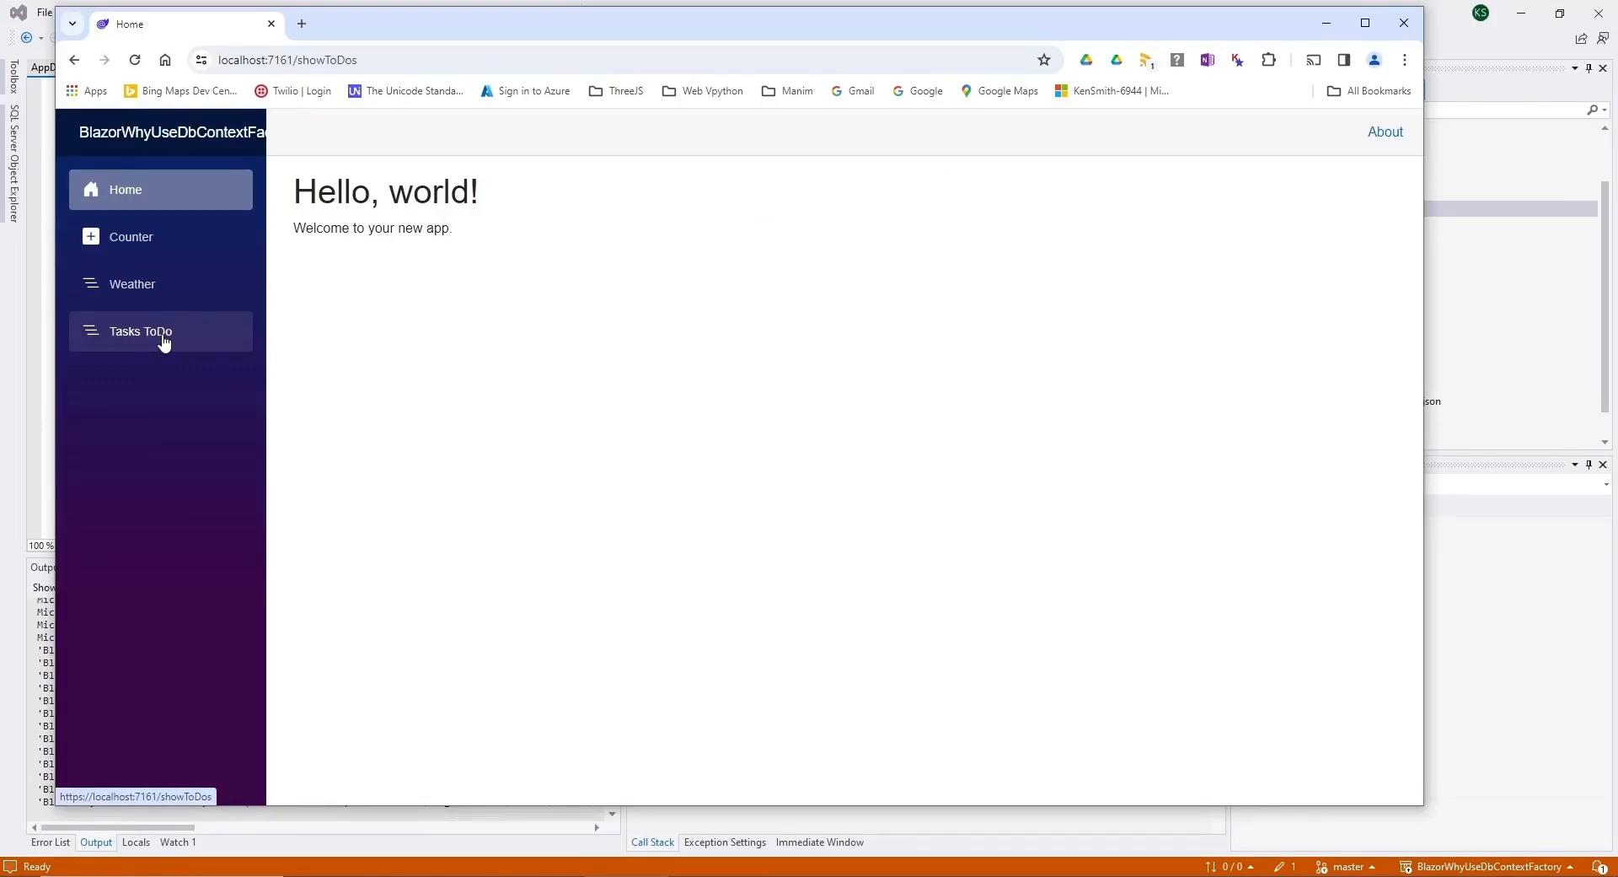
click(139, 331)
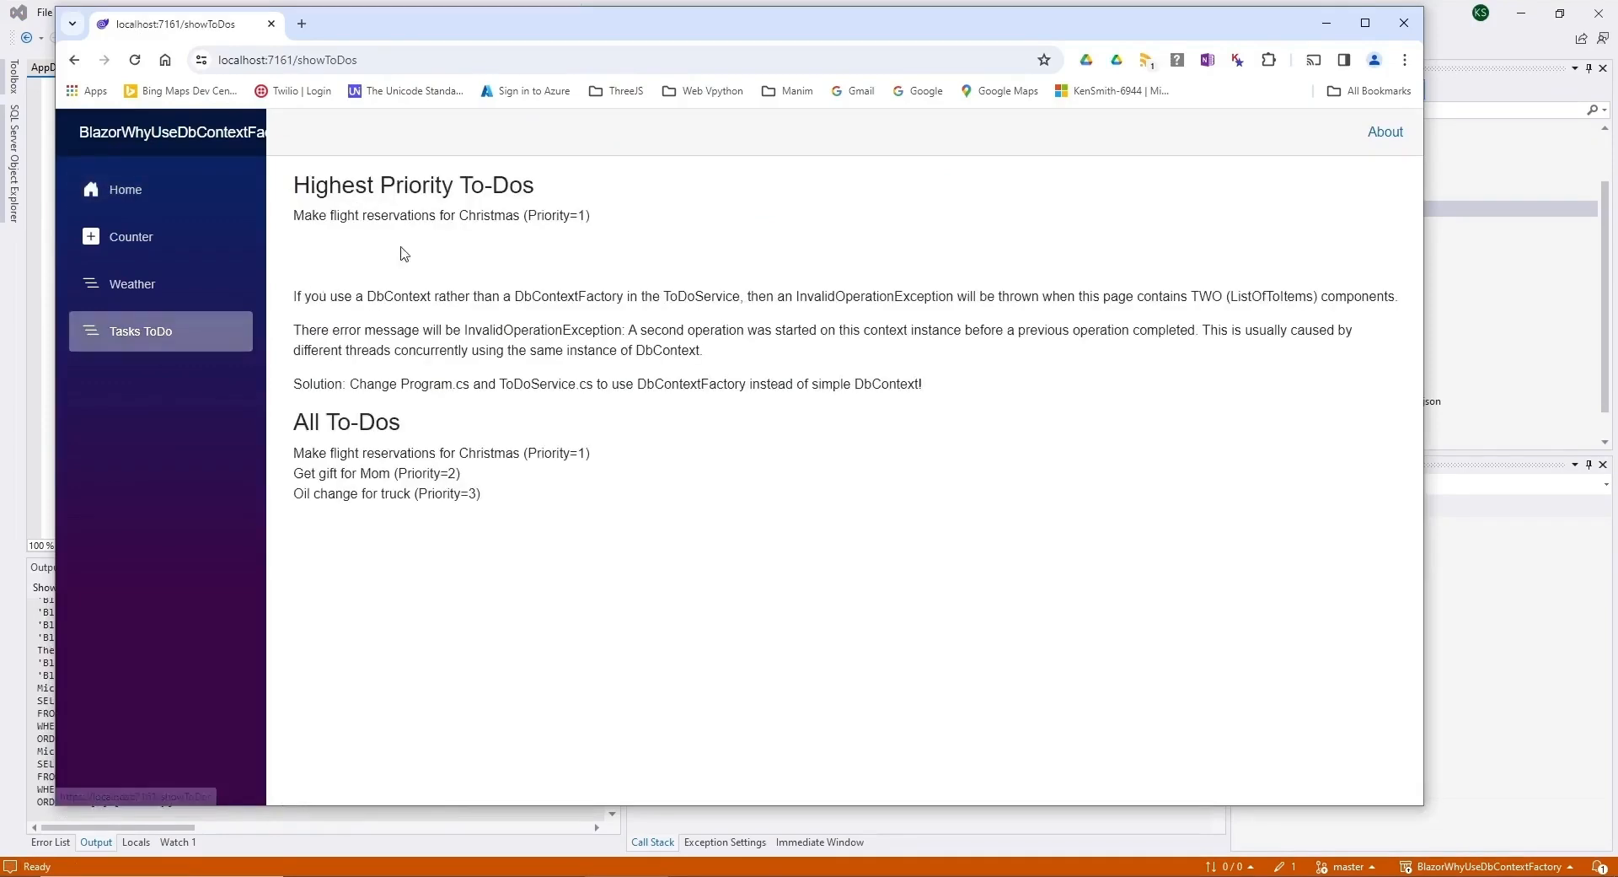
mouse_move(418, 215)
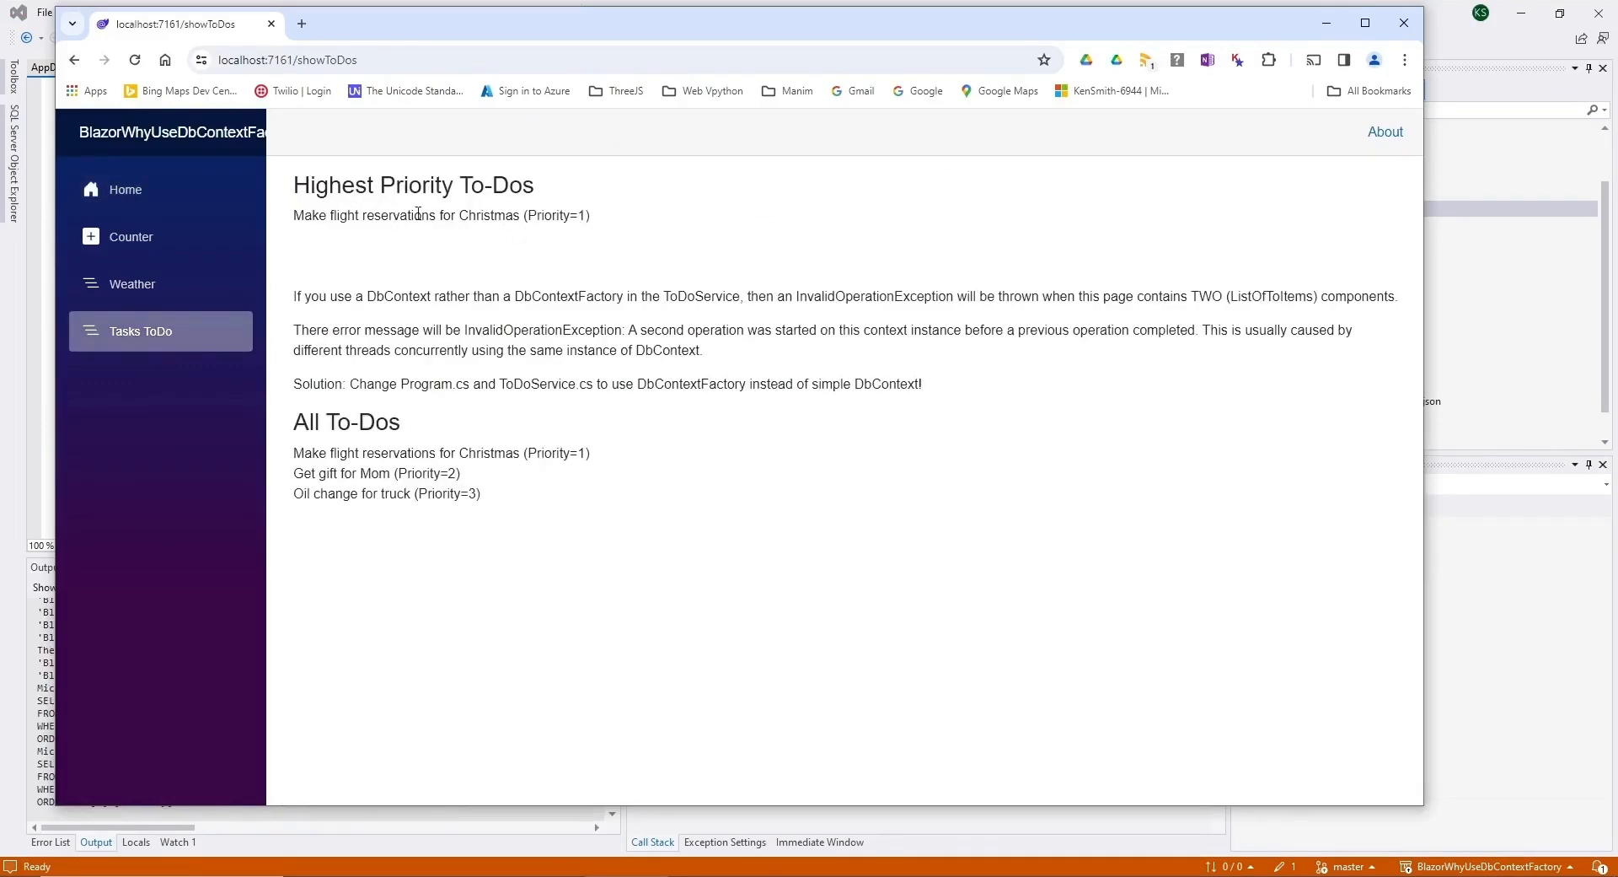
mouse_move(483, 478)
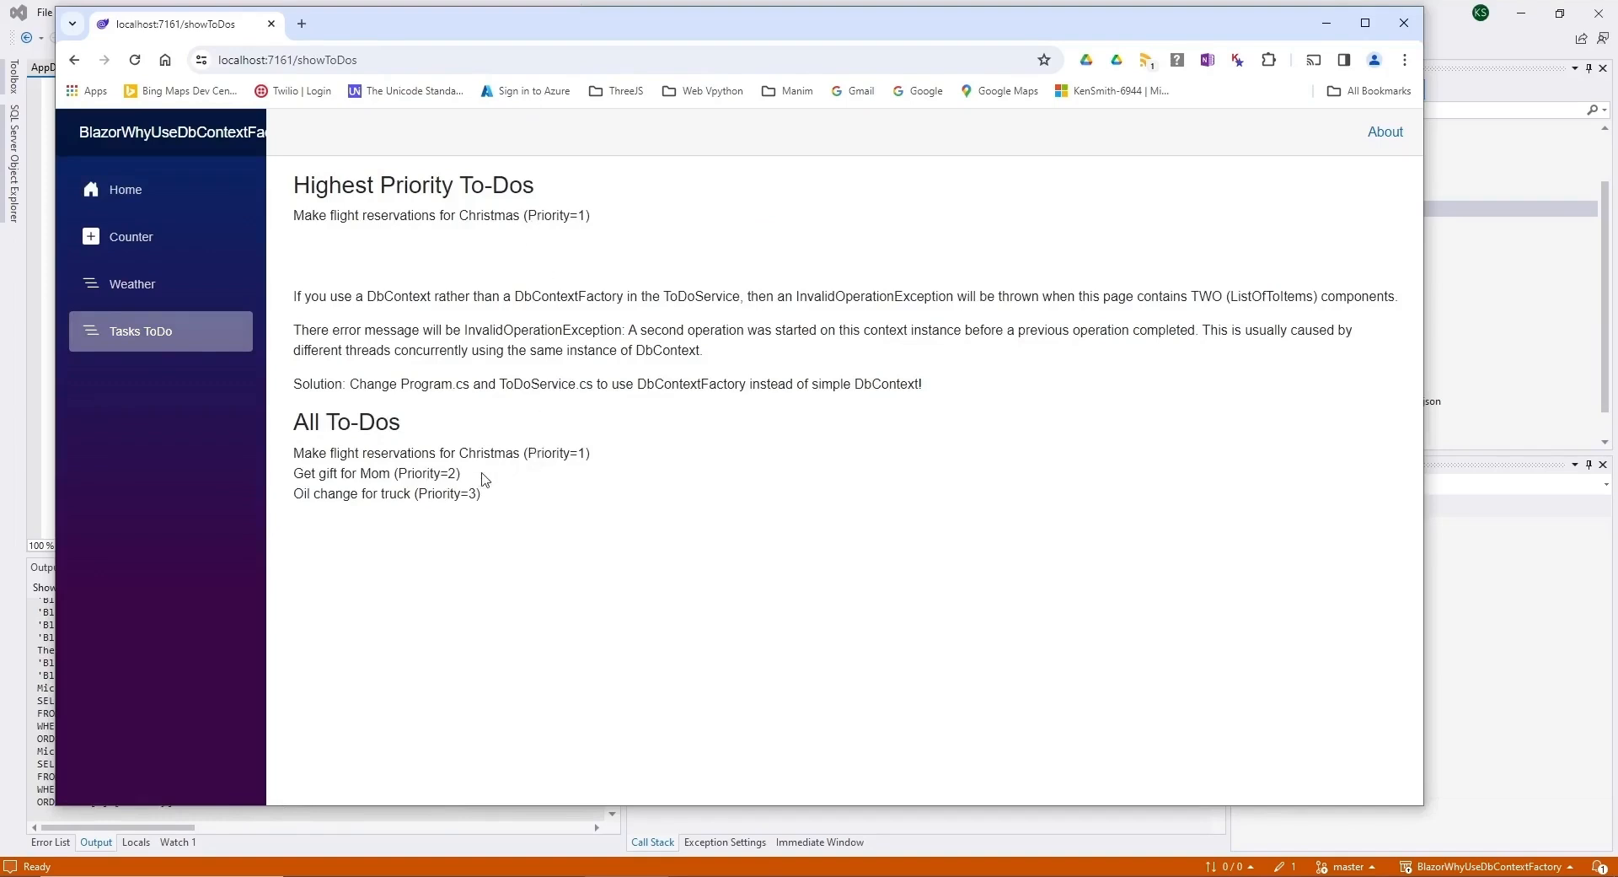
mouse_move(507, 483)
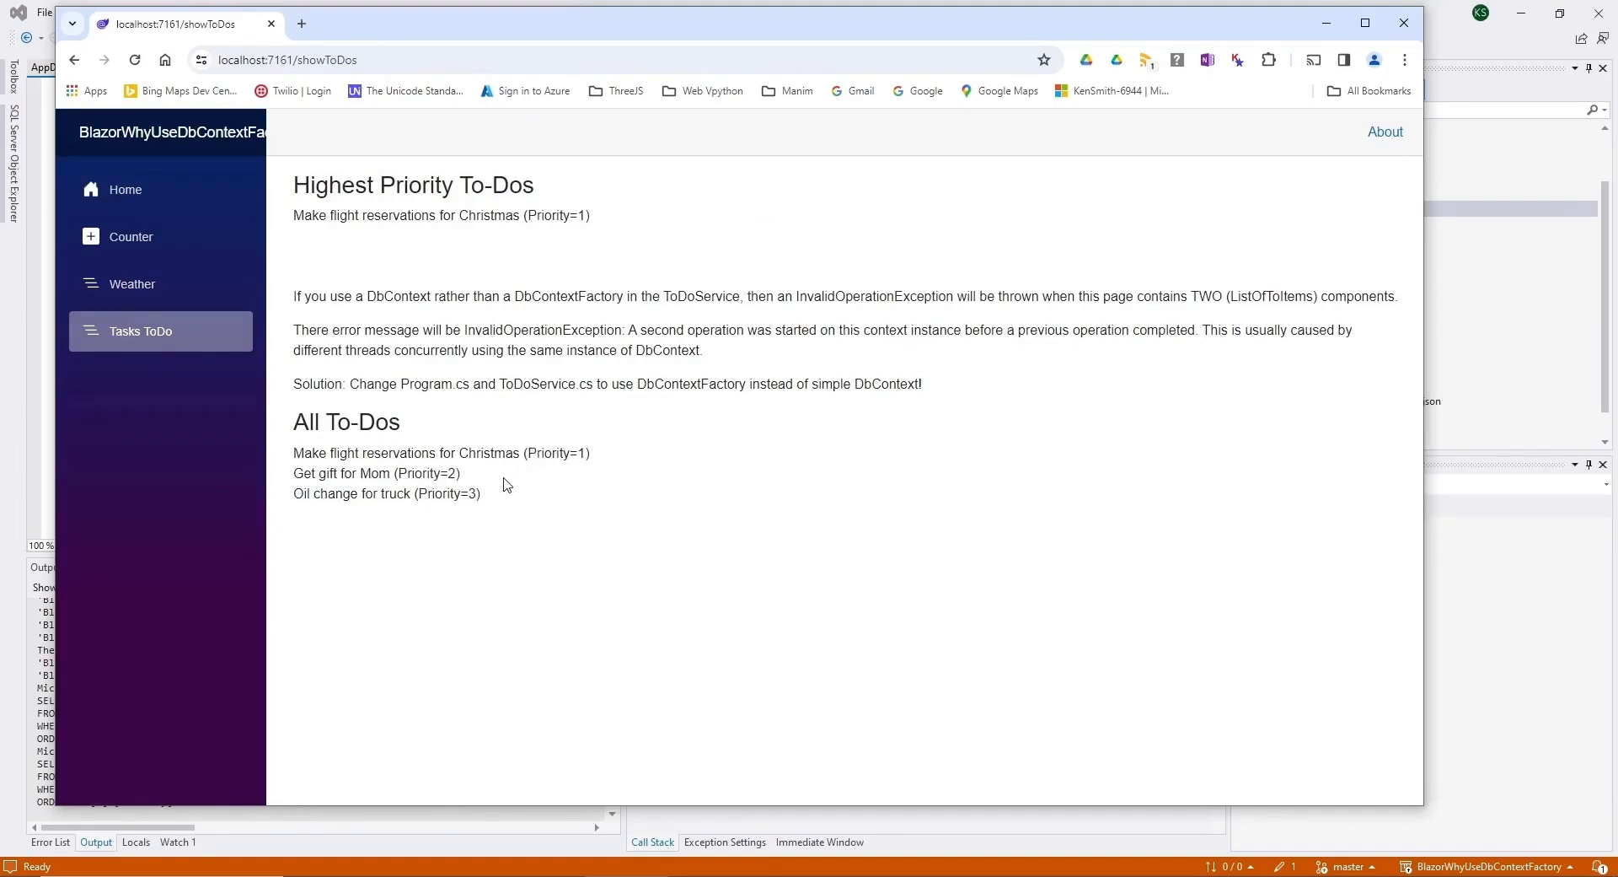
mouse_move(1065, 357)
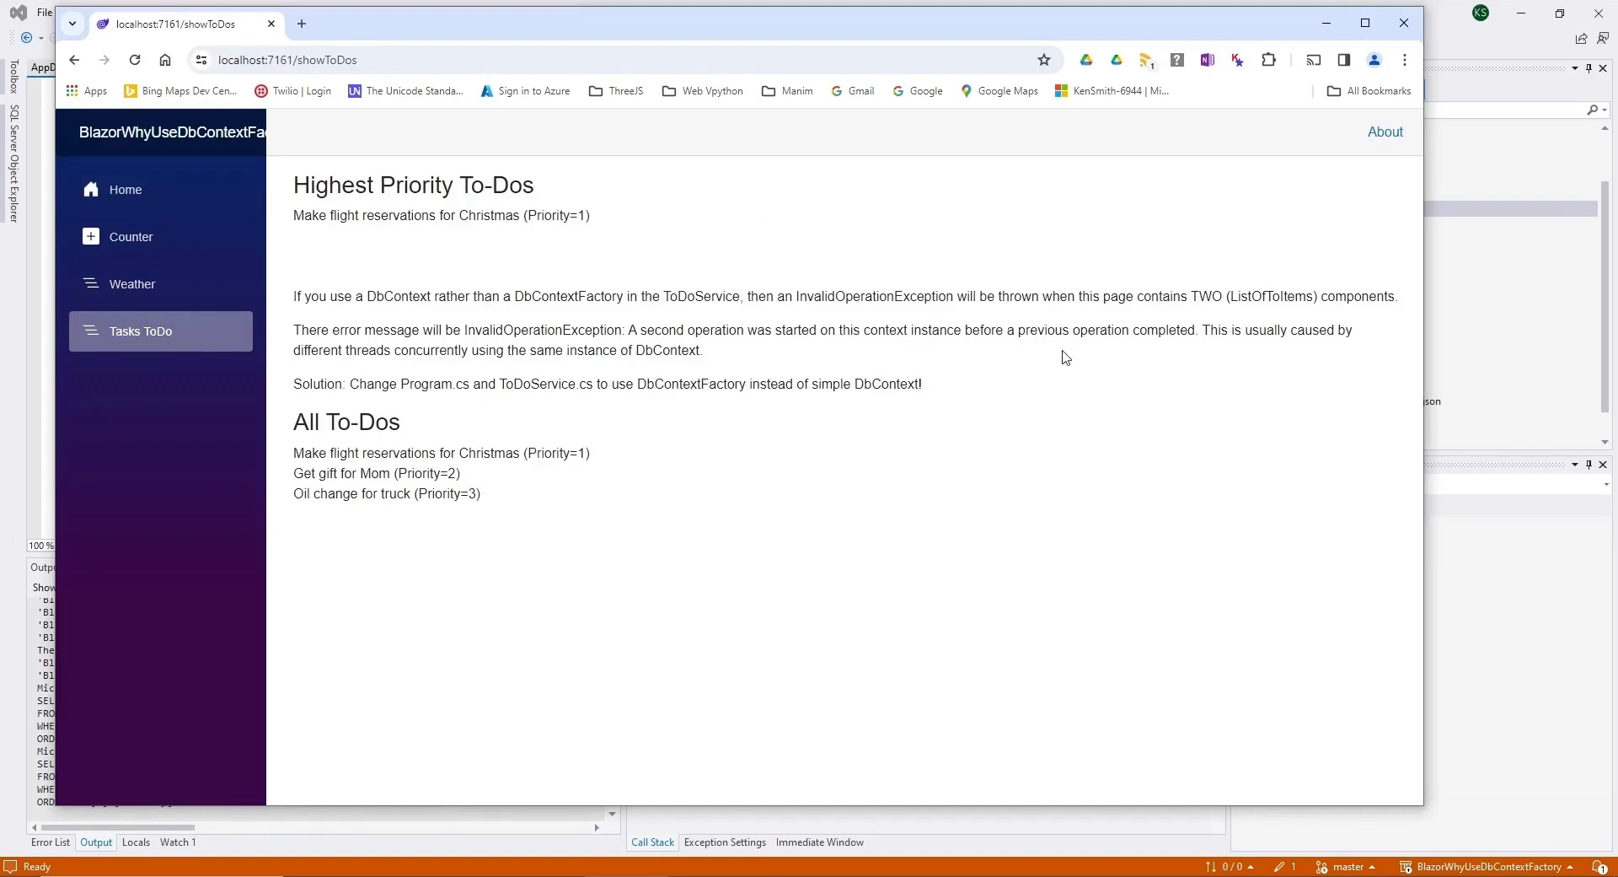
mouse_move(952, 385)
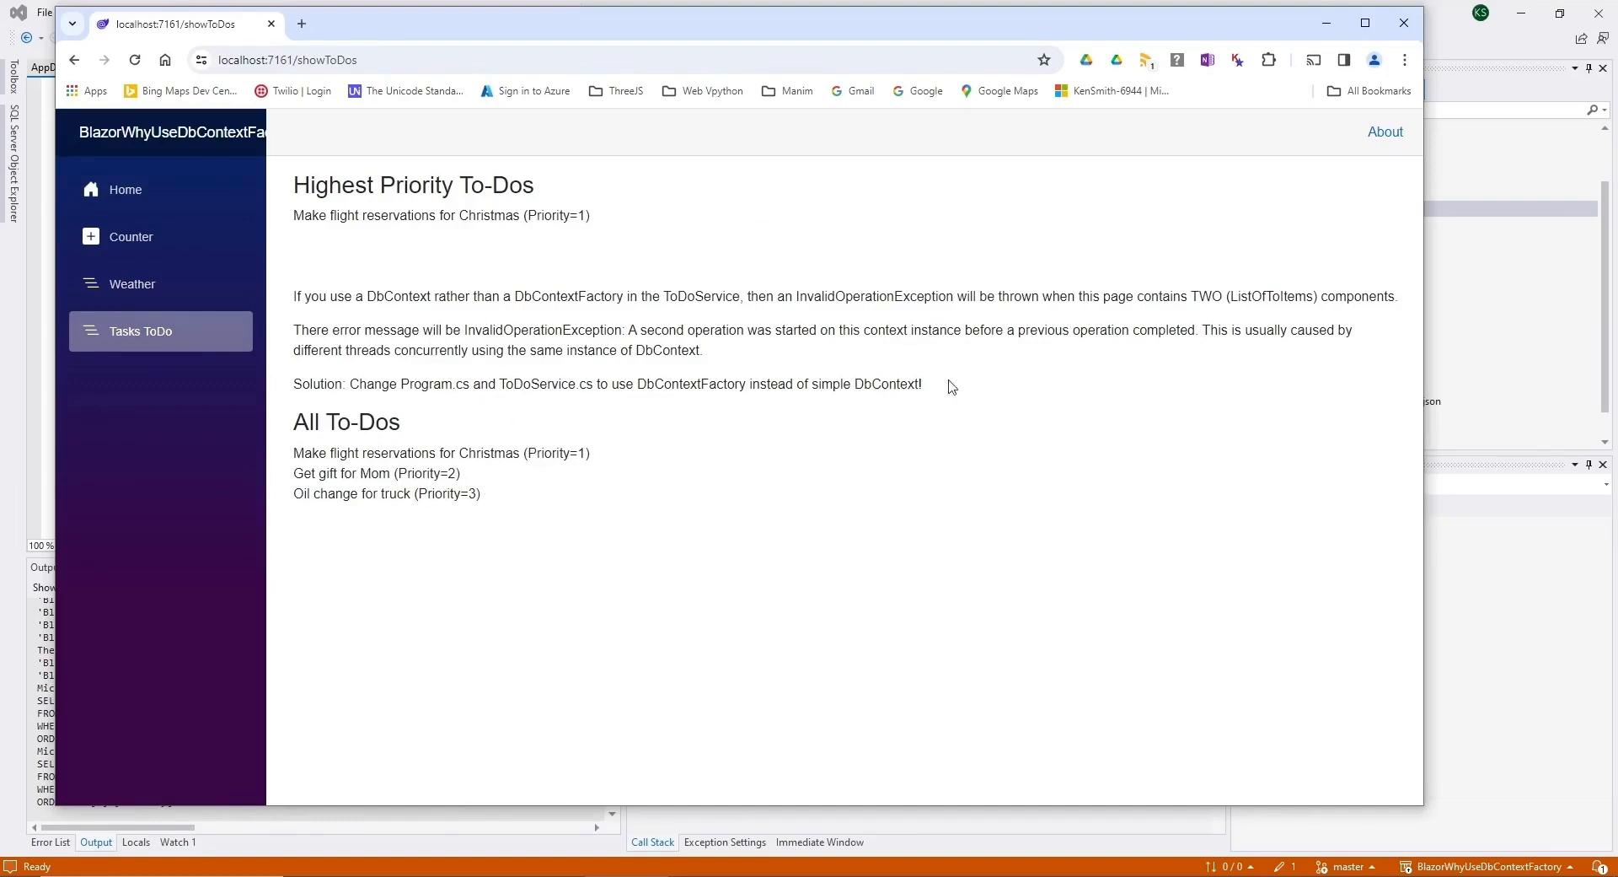
mouse_move(482, 324)
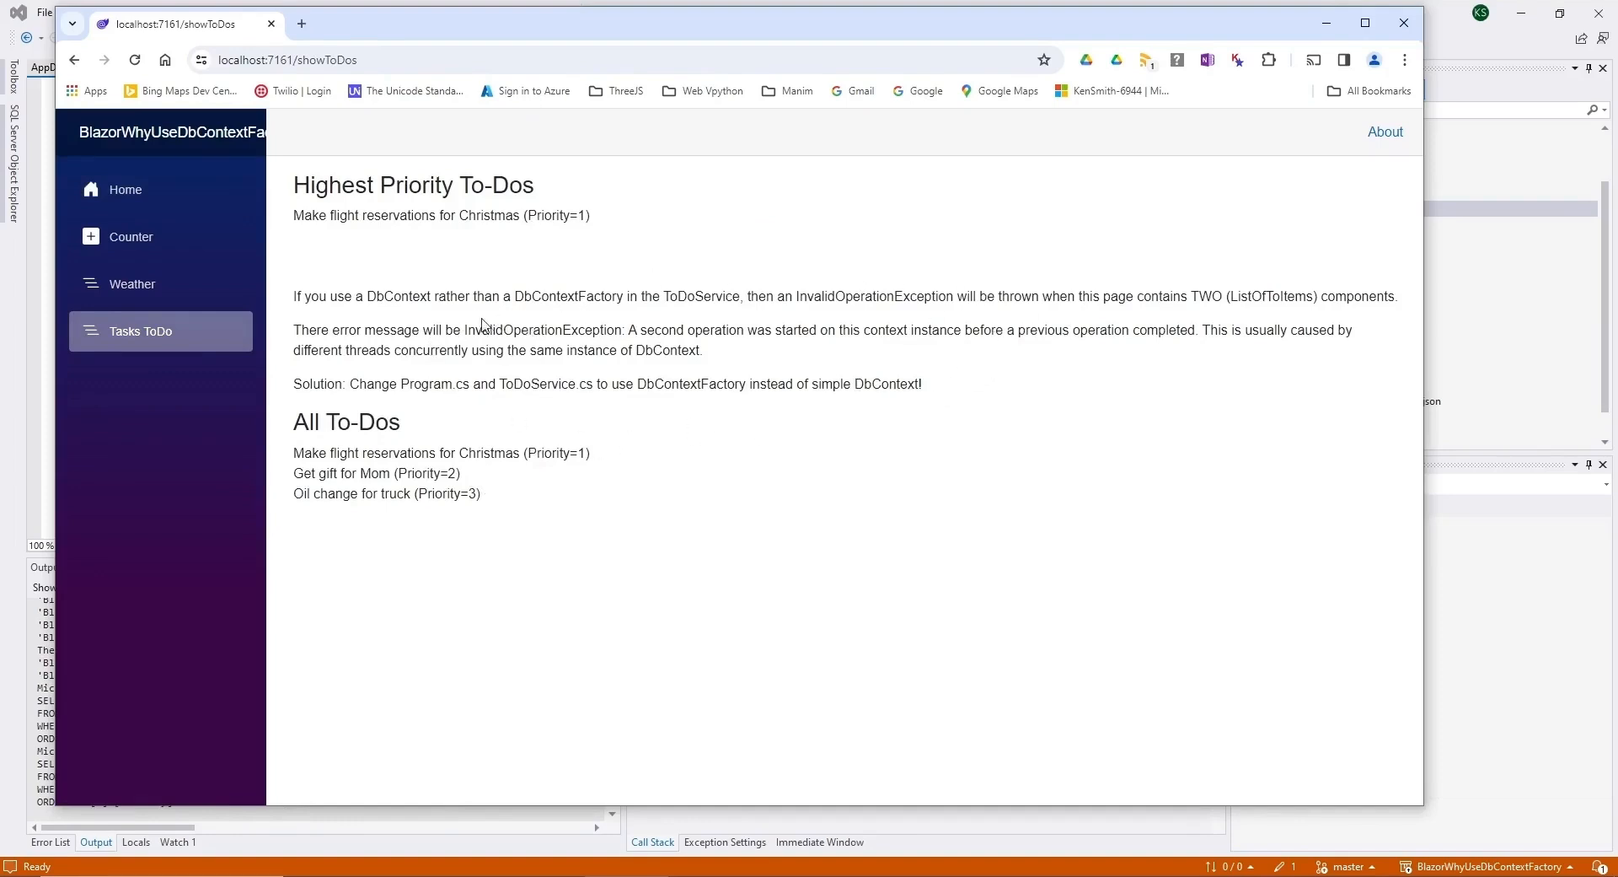
mouse_move(718, 408)
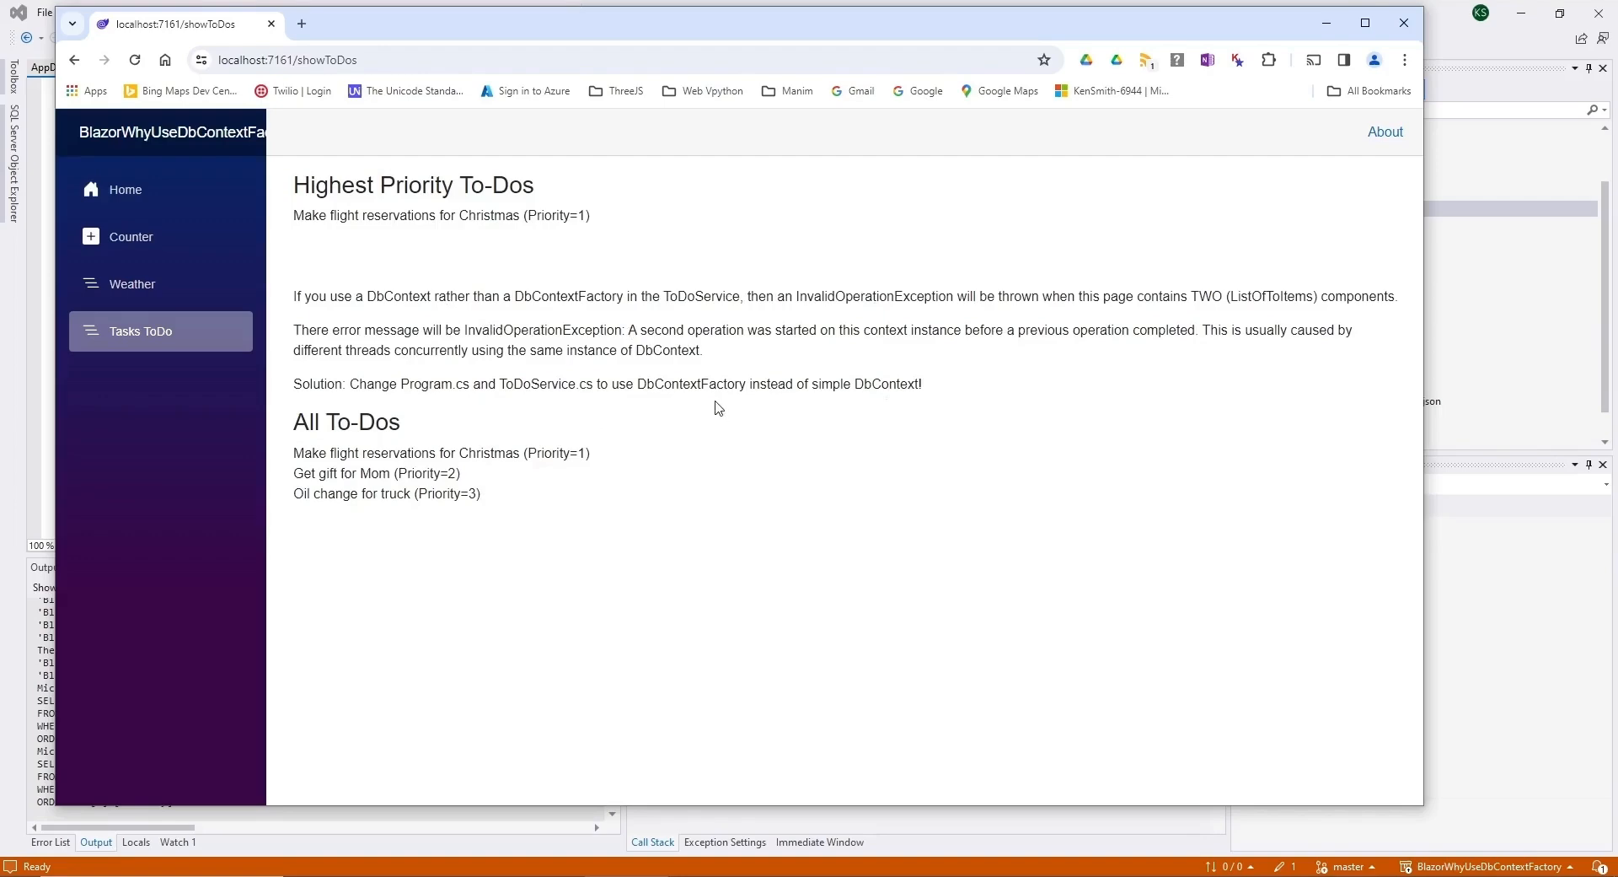
mouse_move(647, 352)
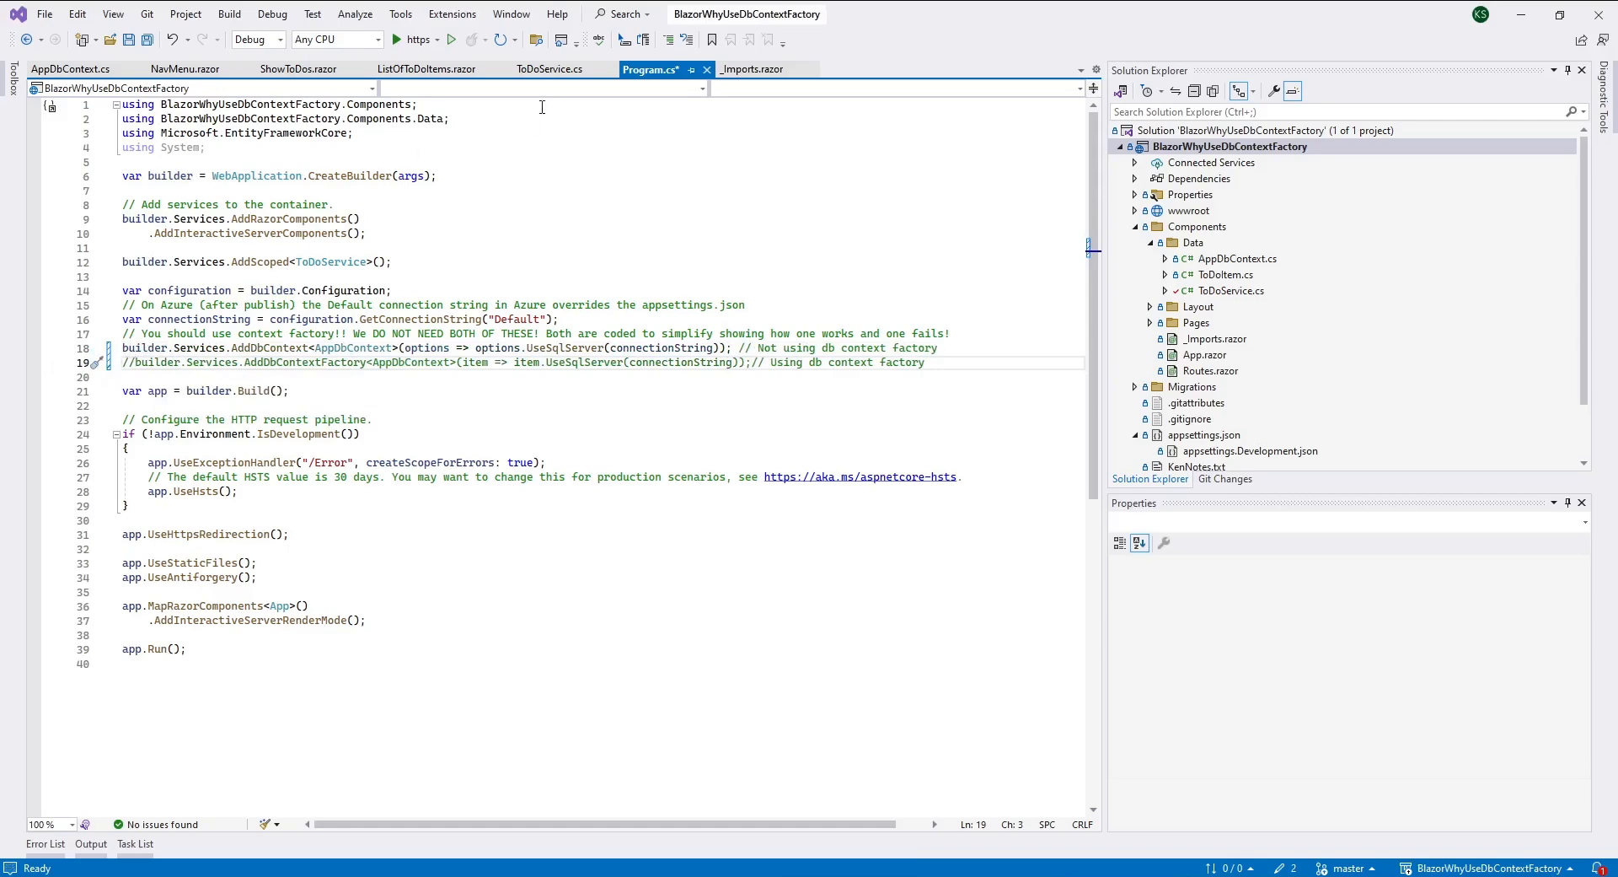
- Bring up ToDoService.cs to switch it to the plain injected DbContext constructor
click(550, 69)
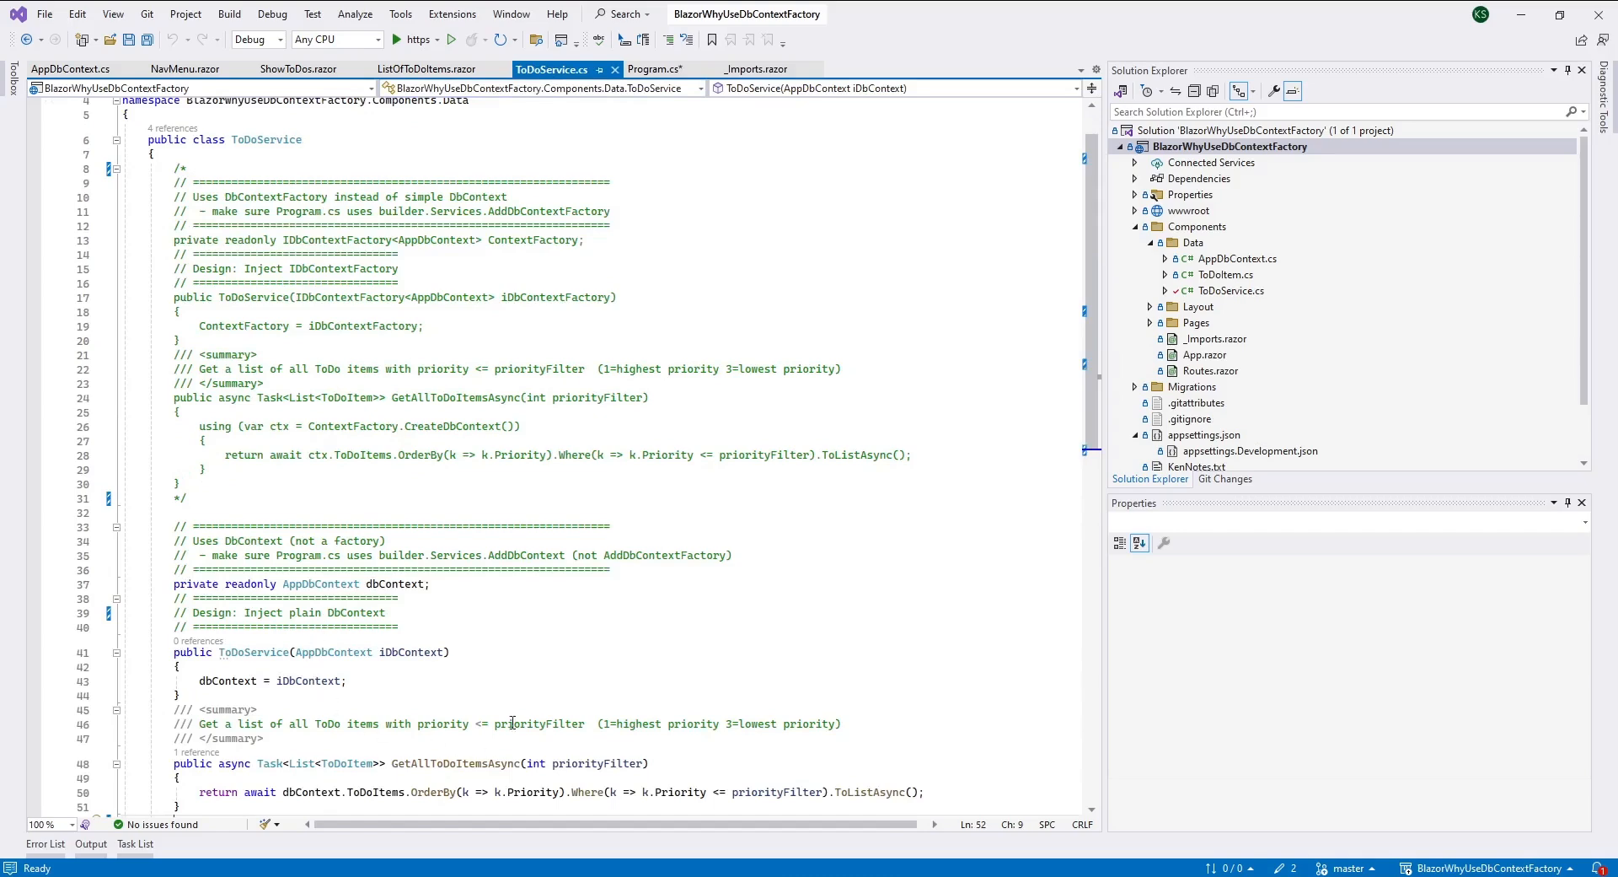
mouse_move(503, 574)
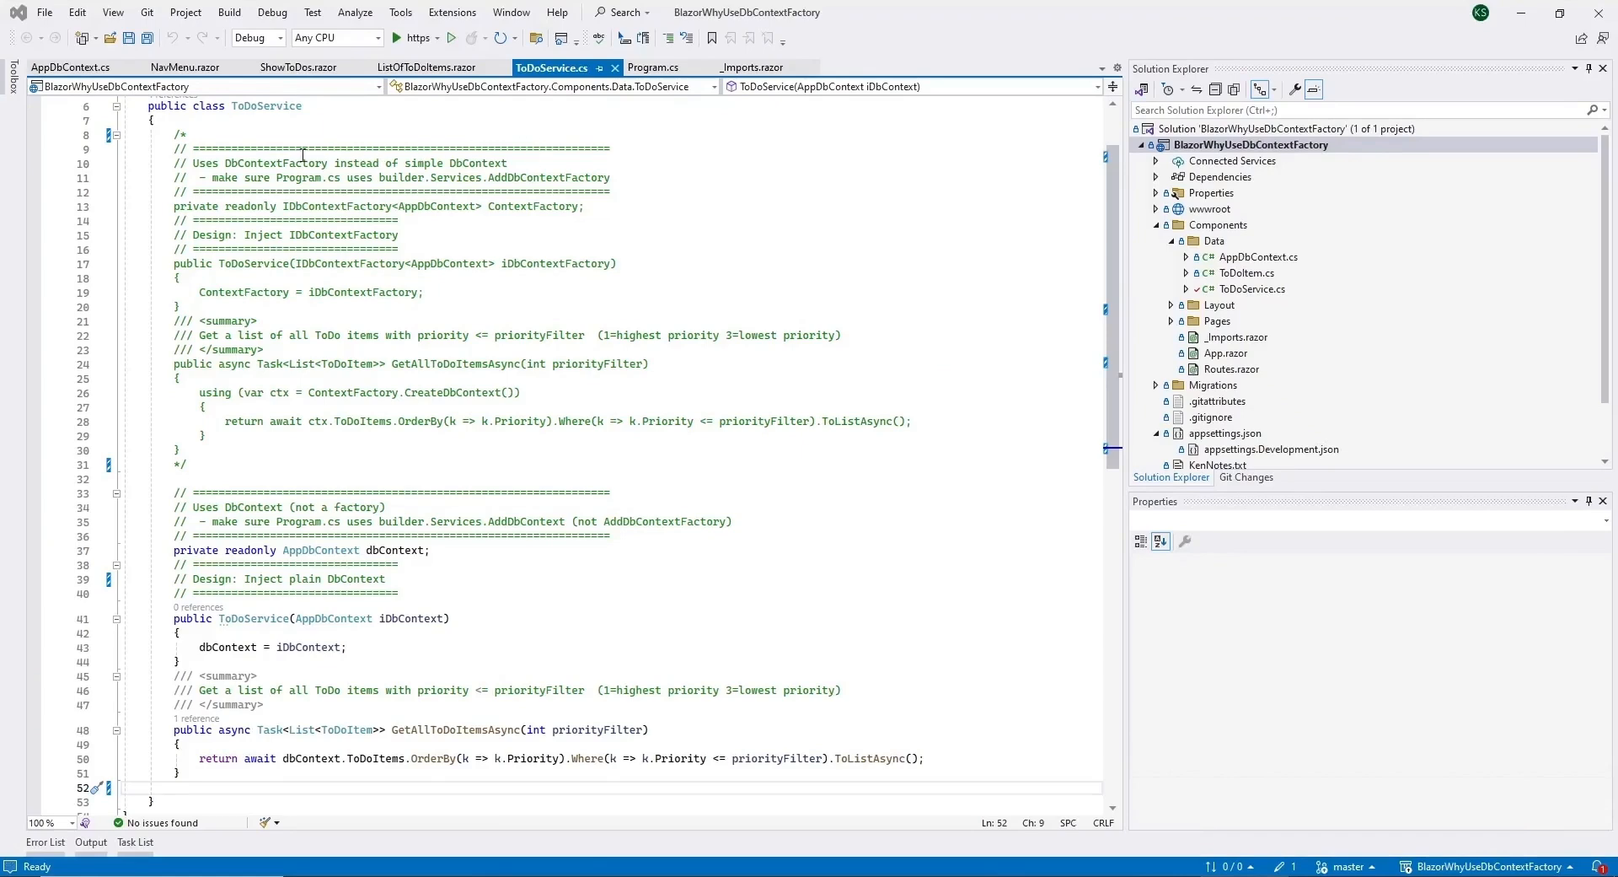
mouse_move(521, 429)
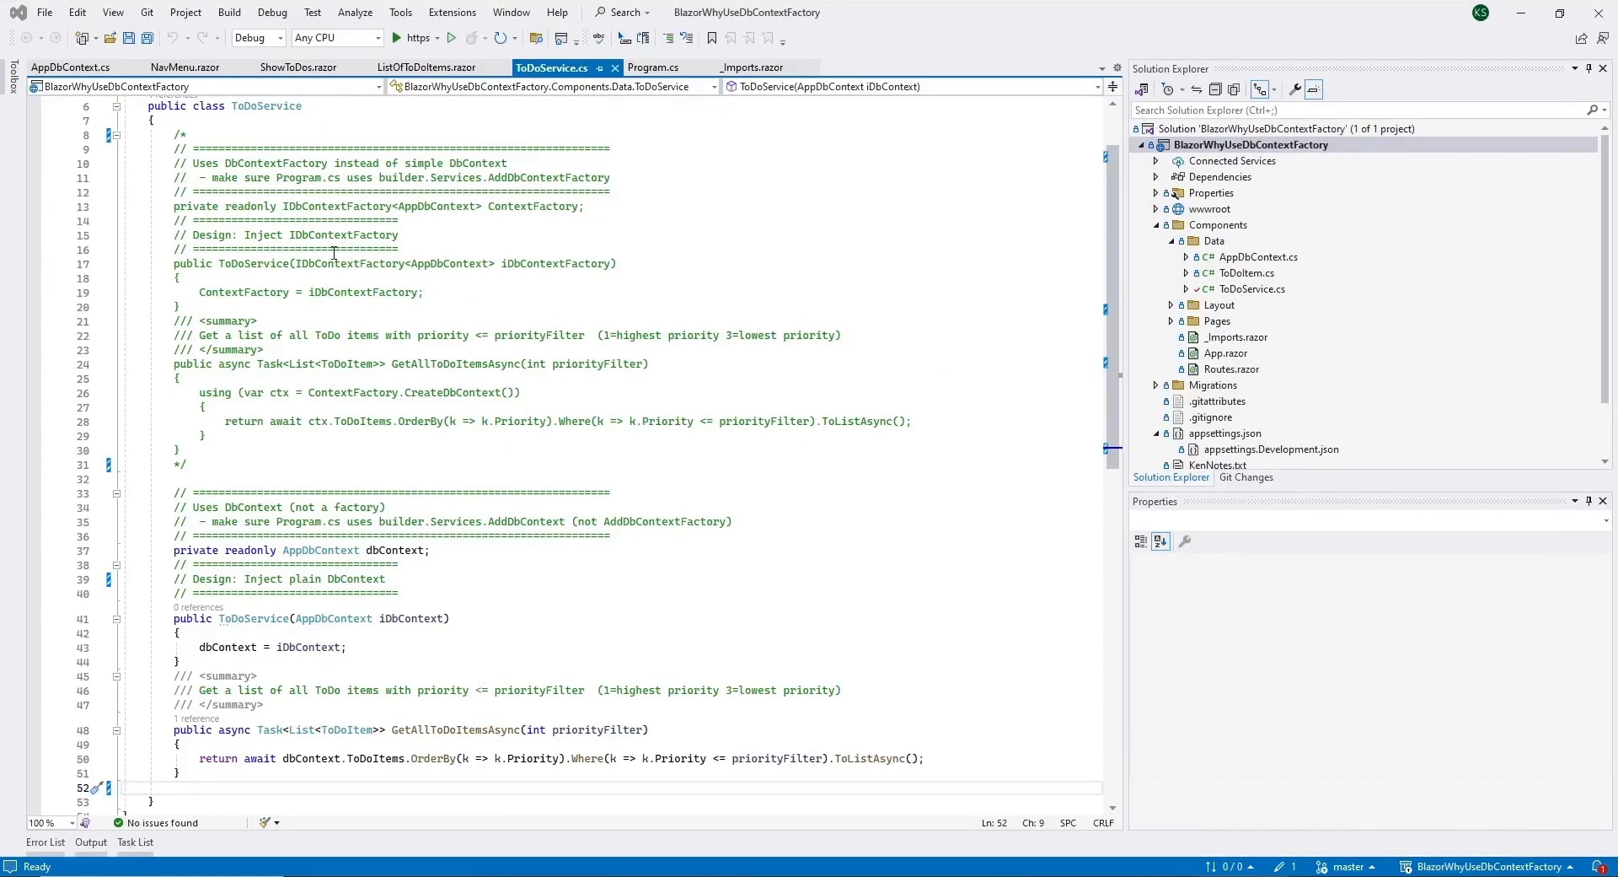
mouse_move(443, 587)
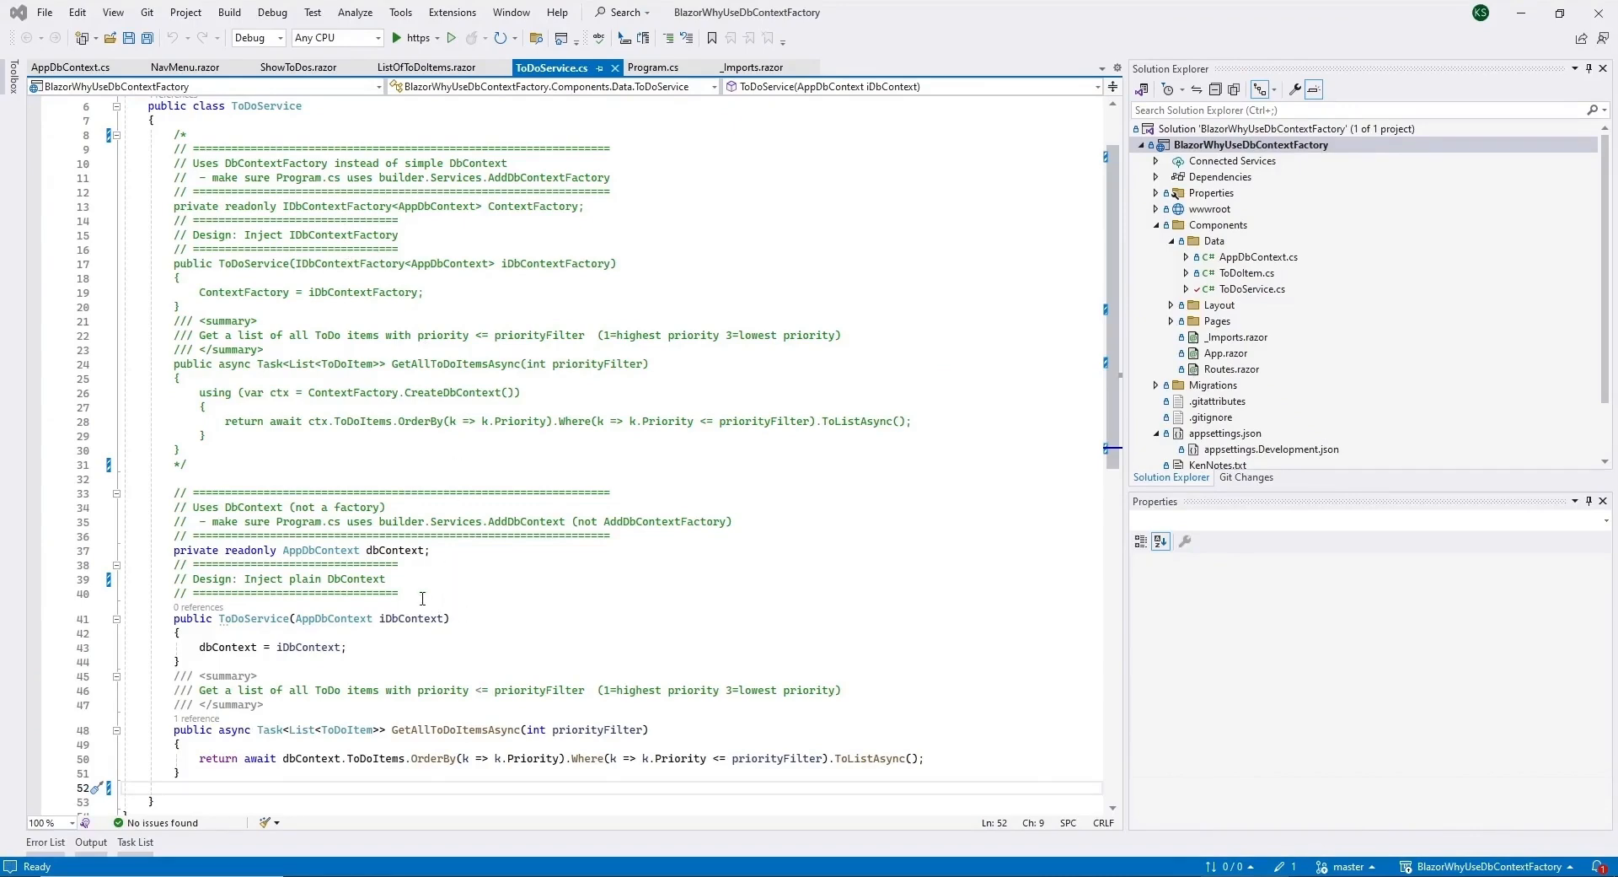
mouse_move(464, 600)
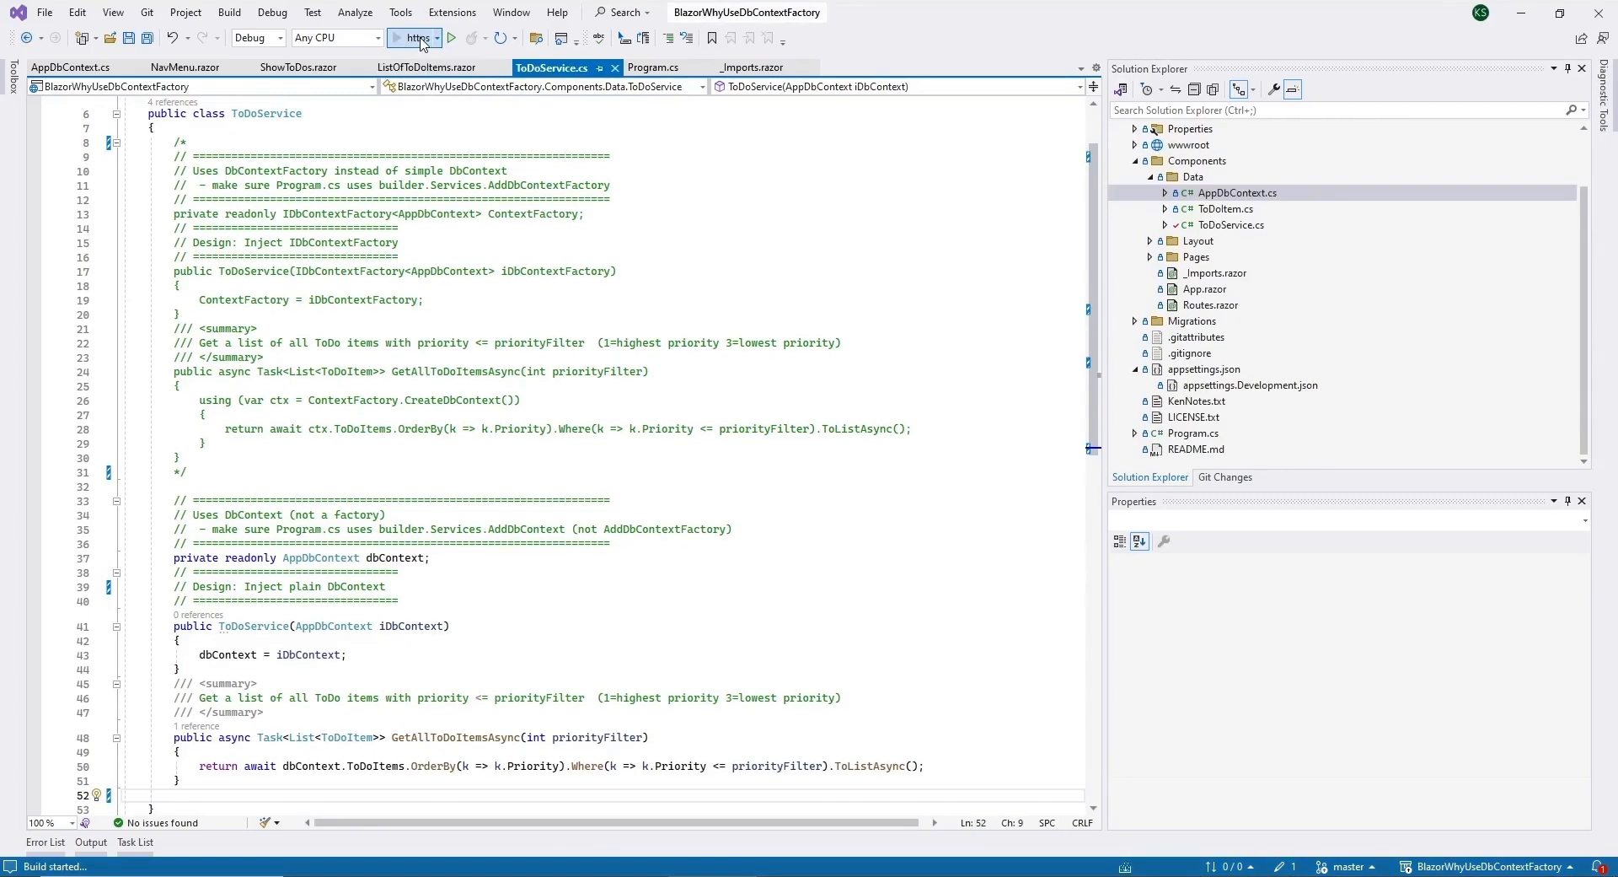
- Launch the app and go to Tasks ToDo, hitting the InvalidOperationException for a second operation on the same DbContext
click(406, 38)
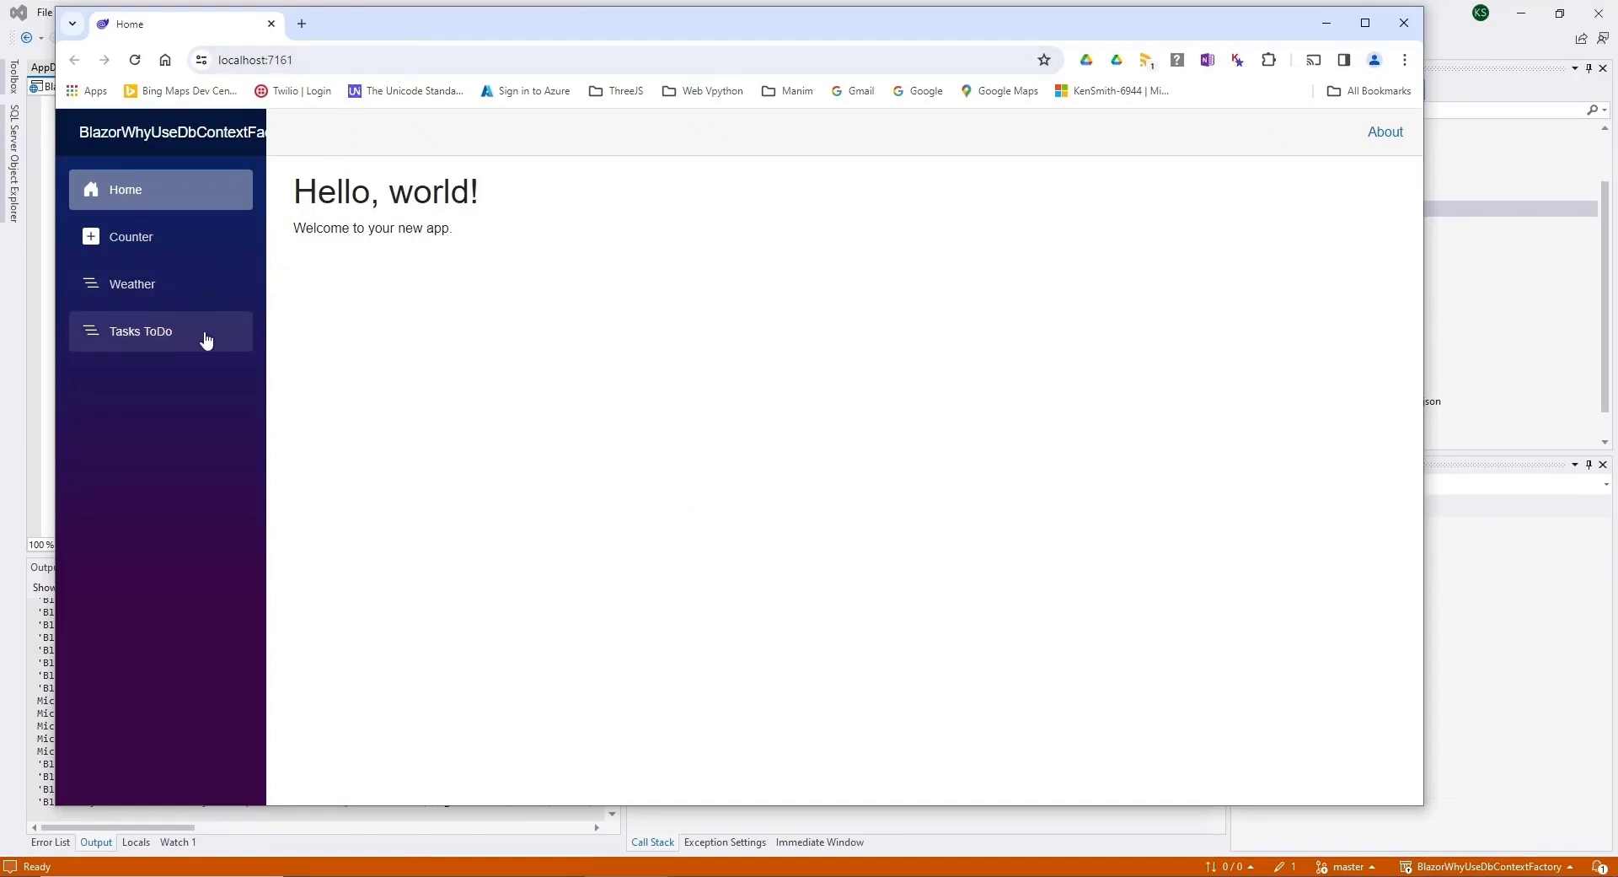
mouse_move(165, 333)
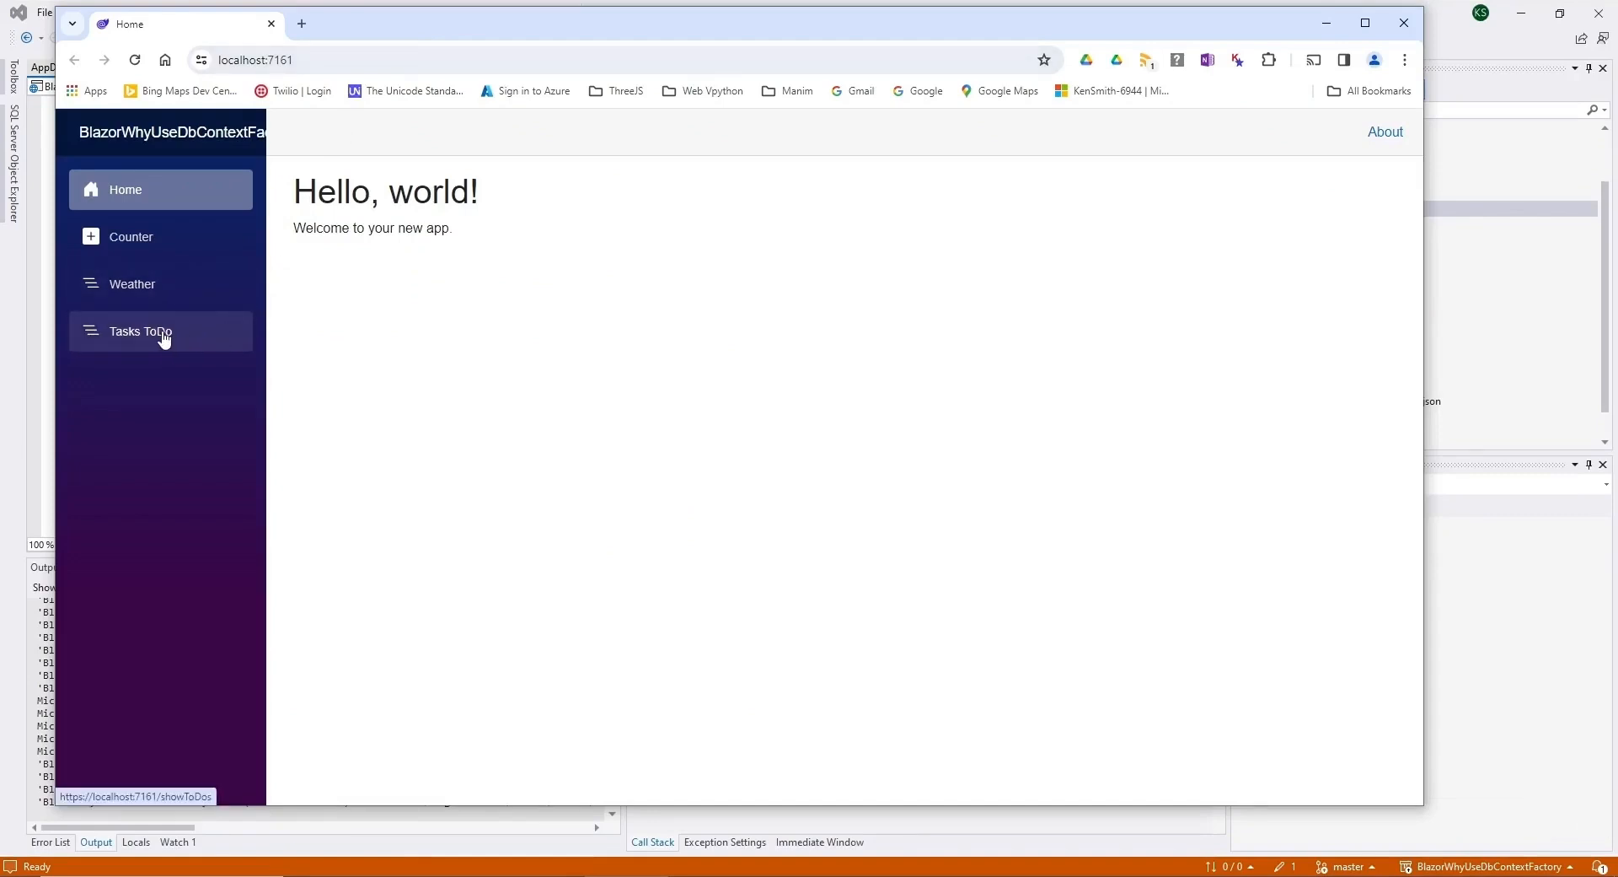
click(160, 331)
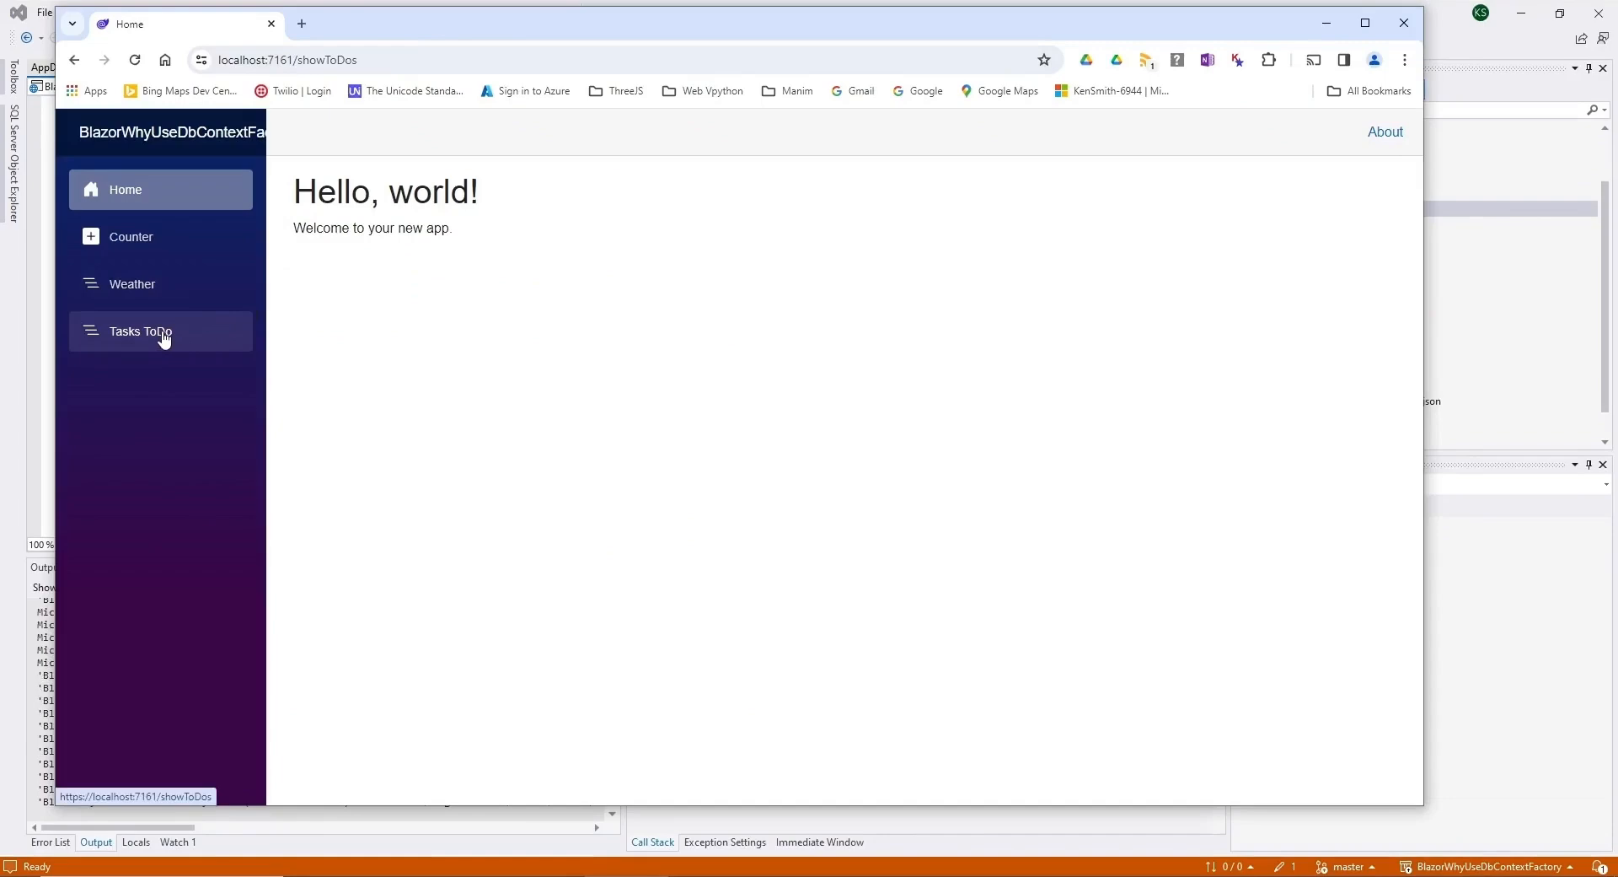
click(141, 332)
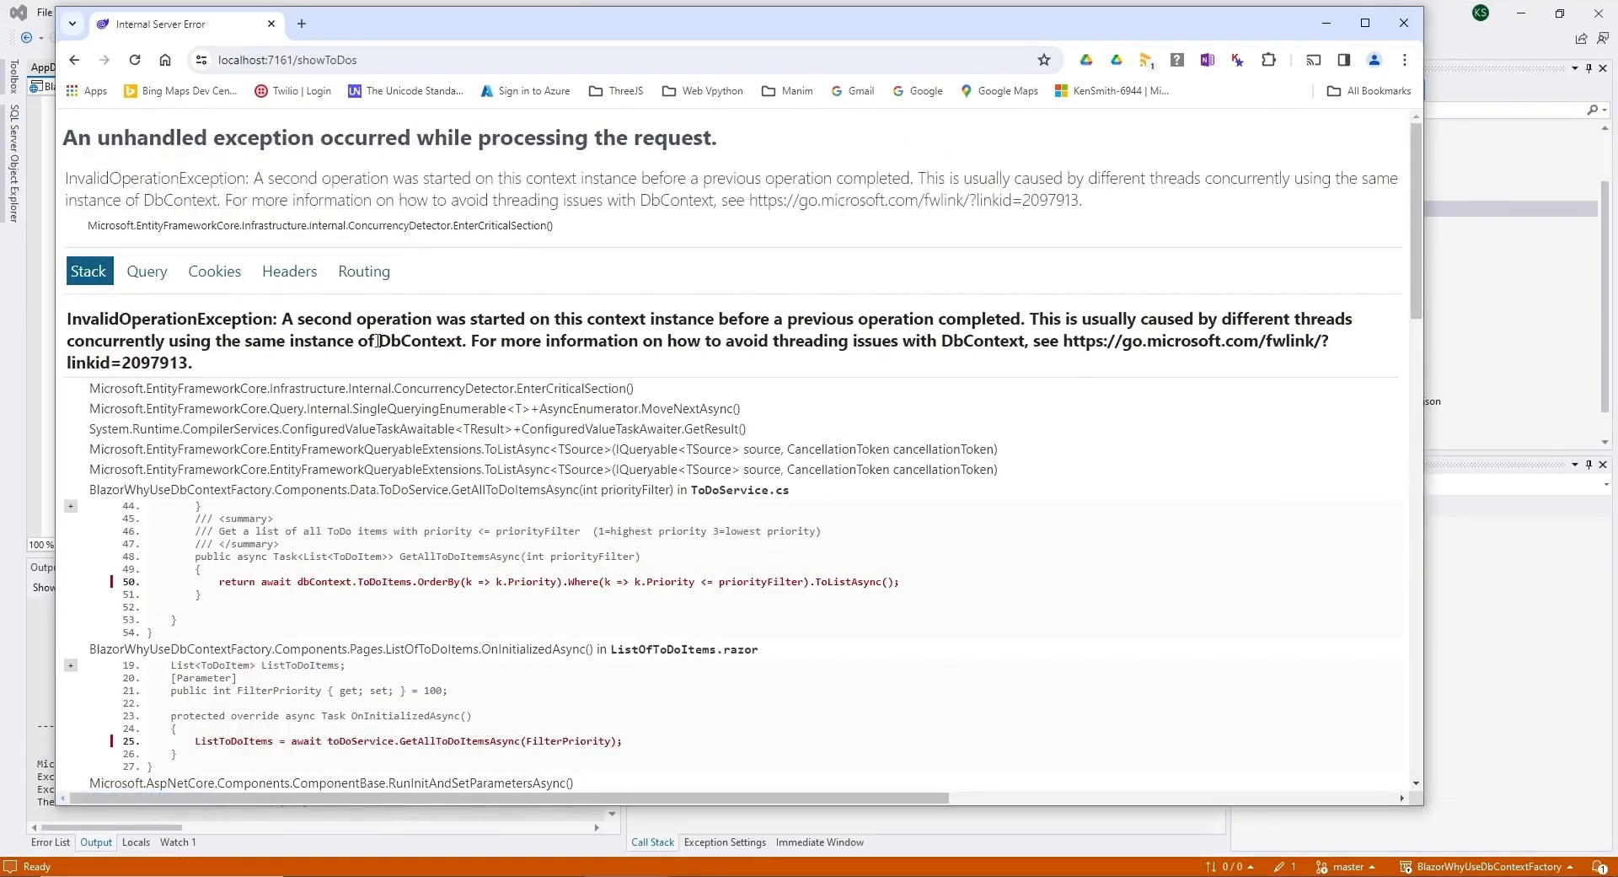
mouse_move(628, 378)
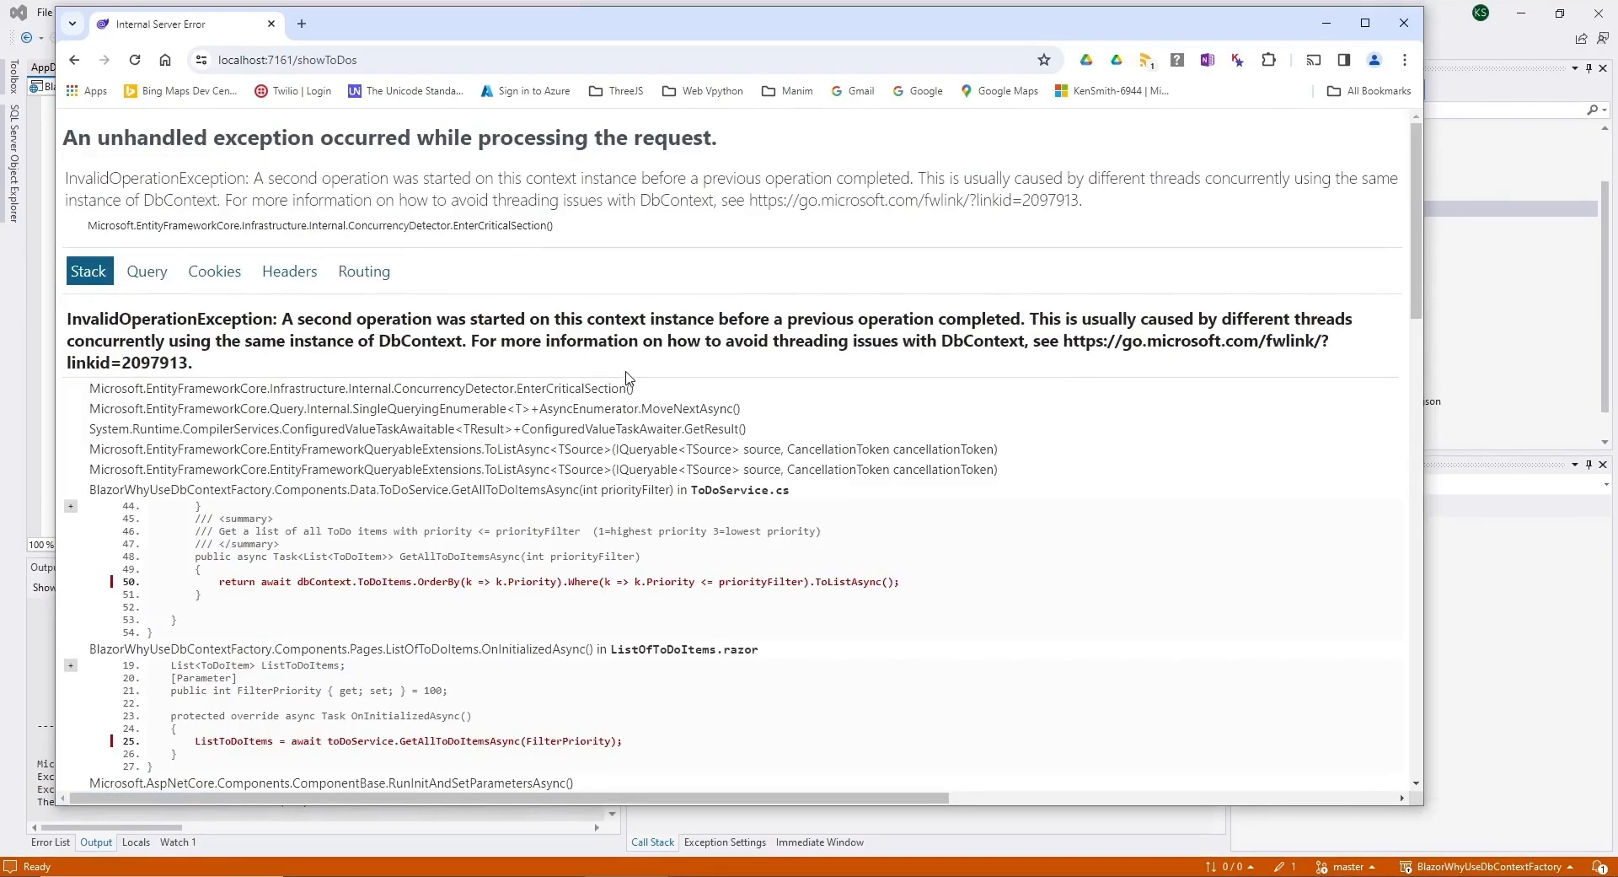
mouse_move(371, 178)
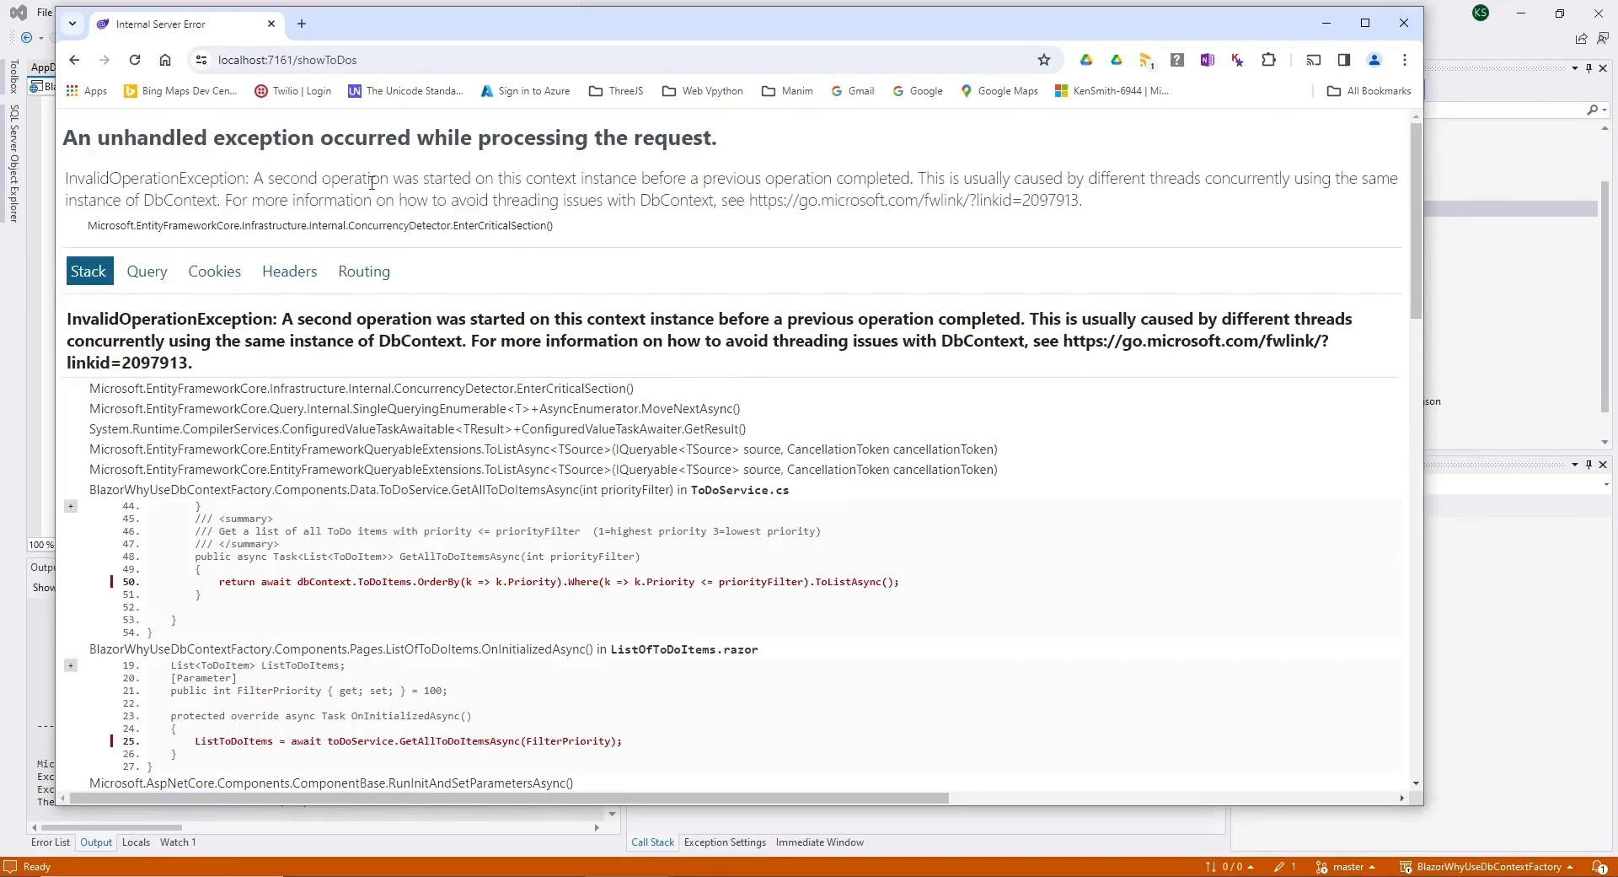
mouse_move(573, 395)
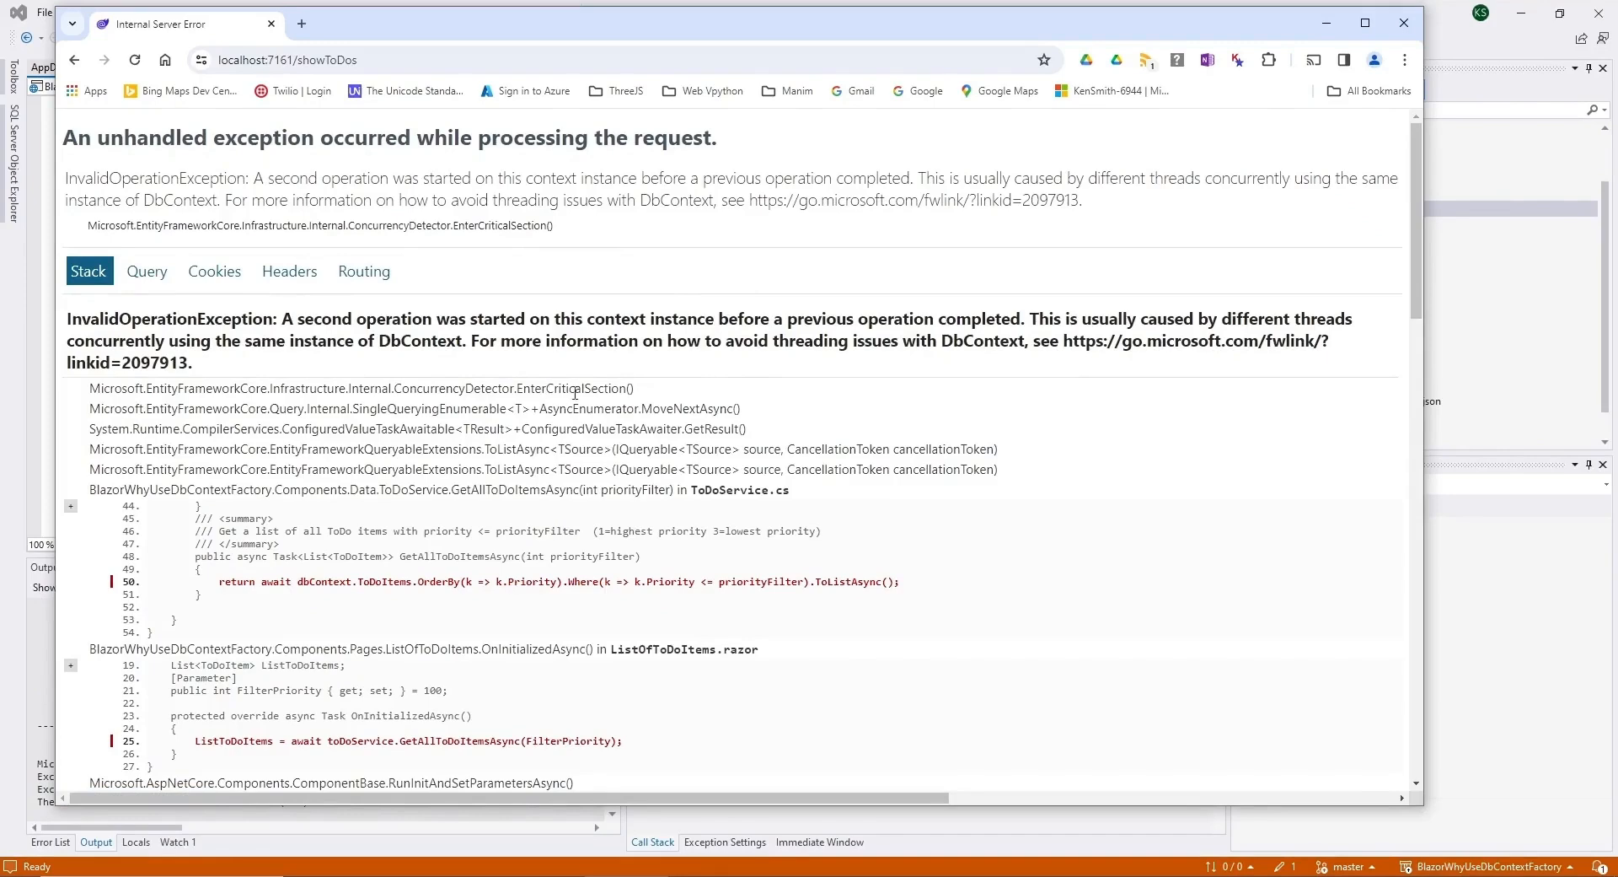